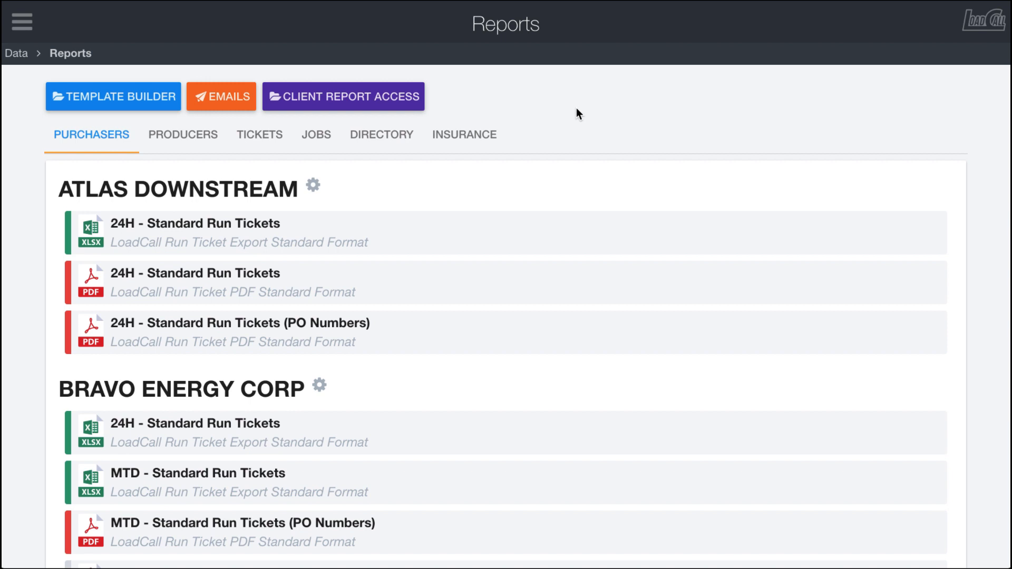
mouse_move(174, 140)
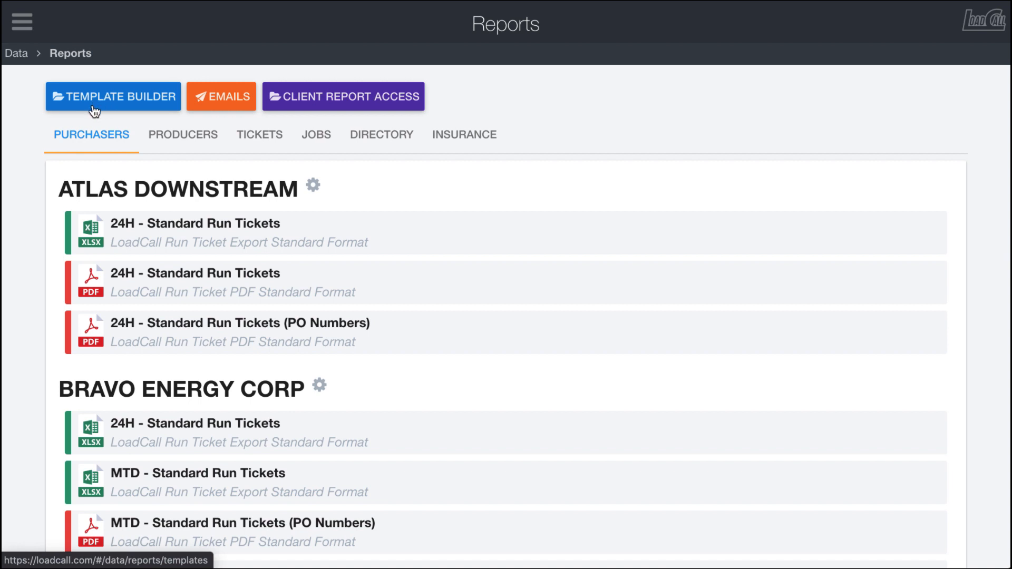
mouse_move(97, 112)
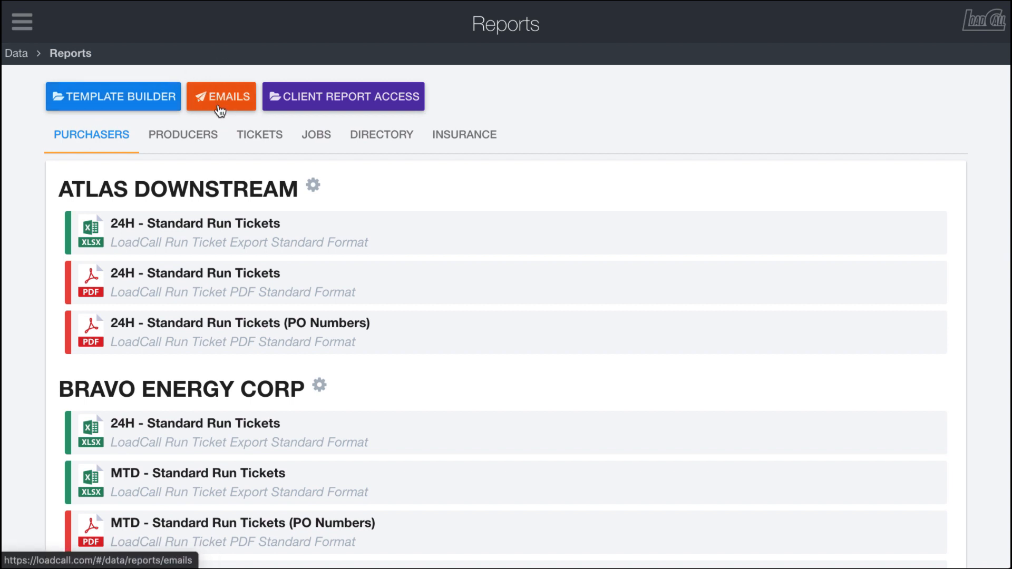
mouse_move(201, 109)
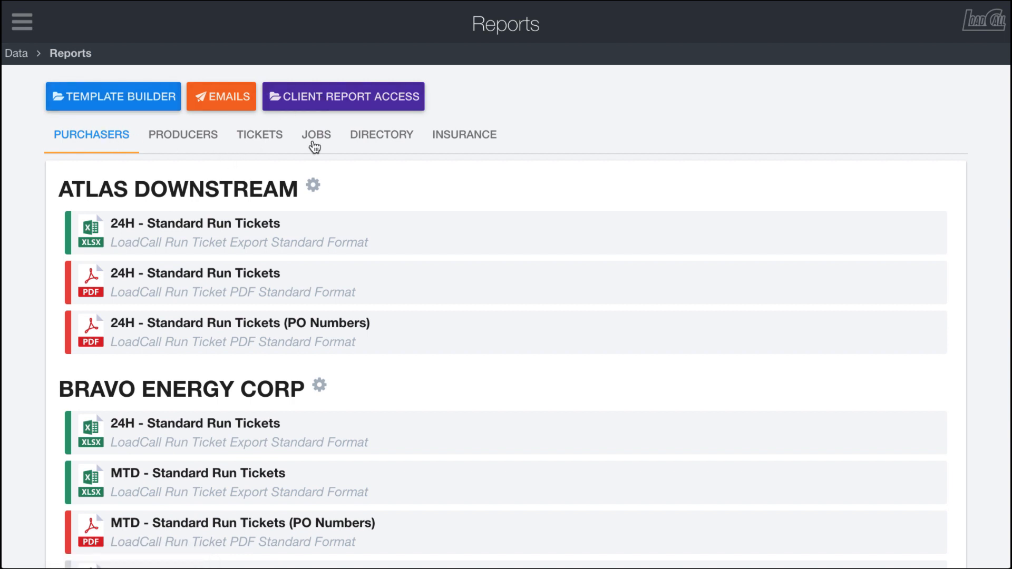
mouse_move(183, 166)
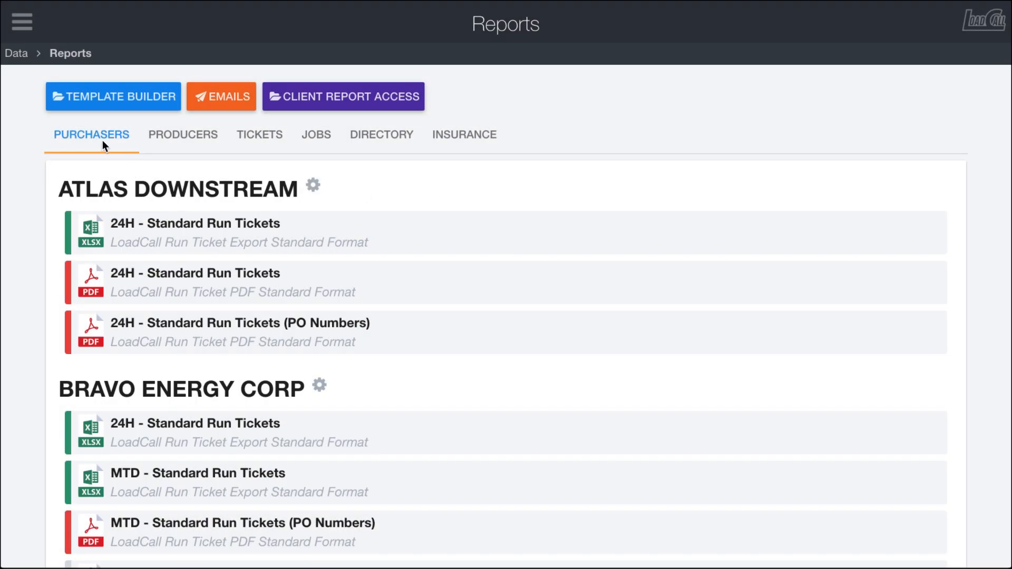
mouse_move(82, 179)
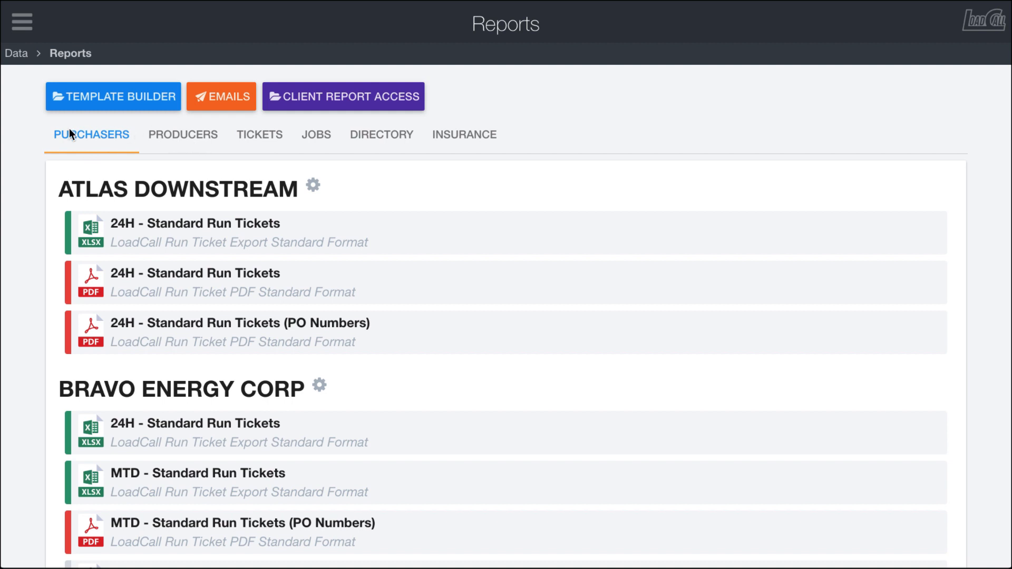
mouse_move(55, 185)
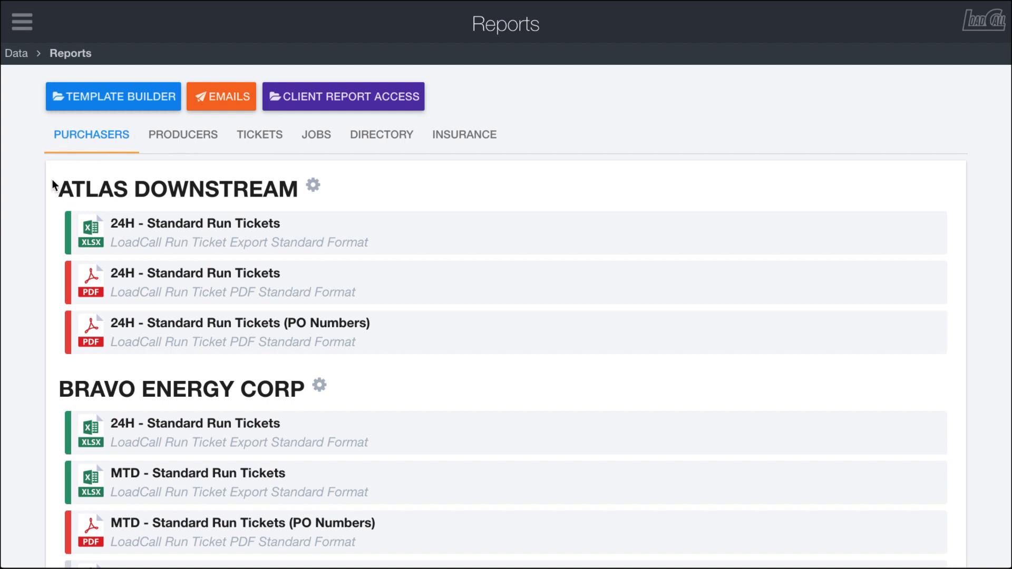
- Add the Month to Date Standard Run Tickets (XLSX) report to ATLAS DOWNSTREAM's report shortcuts
scroll(down, 3)
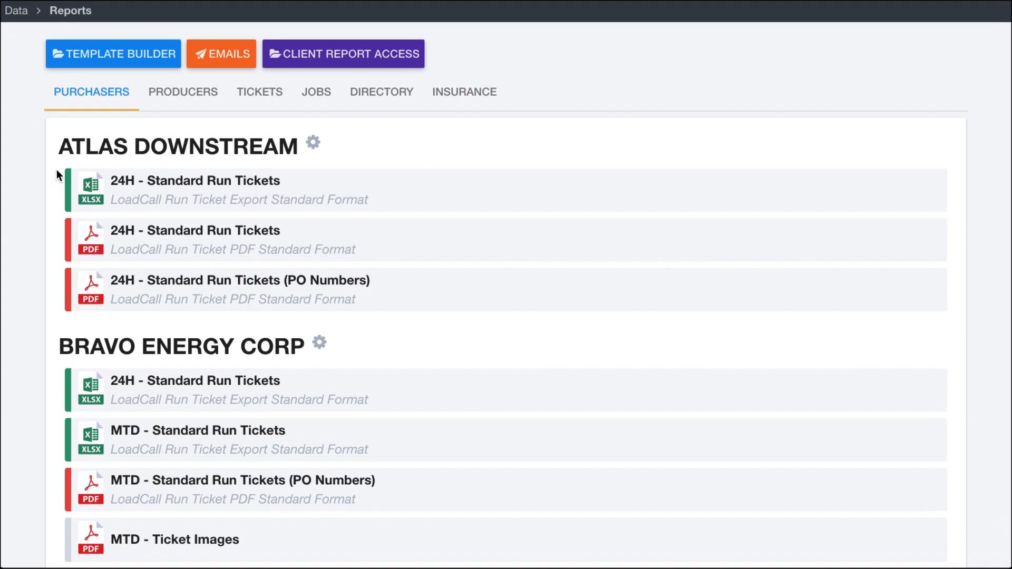
scroll(down, 3)
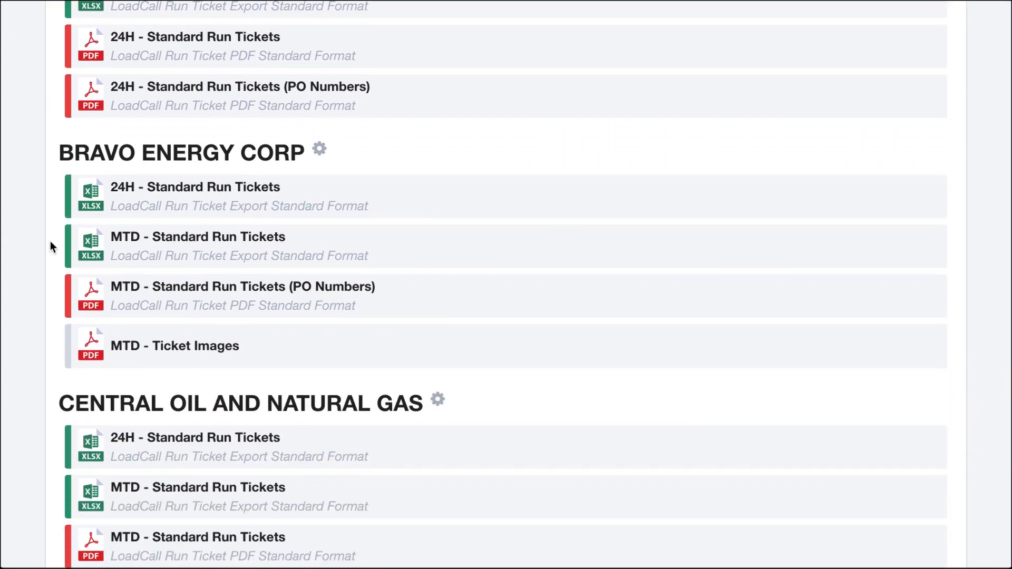
scroll(down, 3)
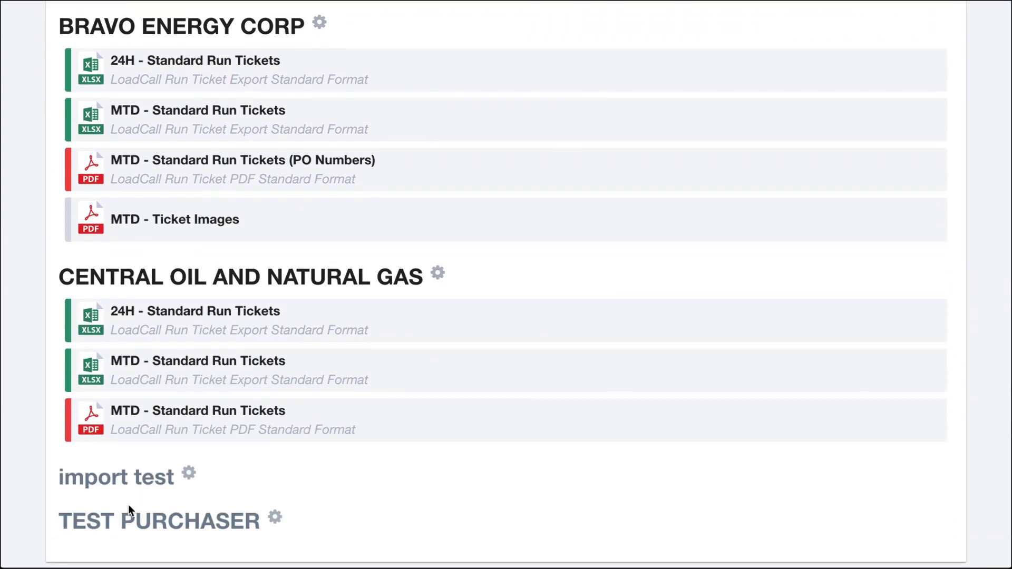
mouse_move(59, 512)
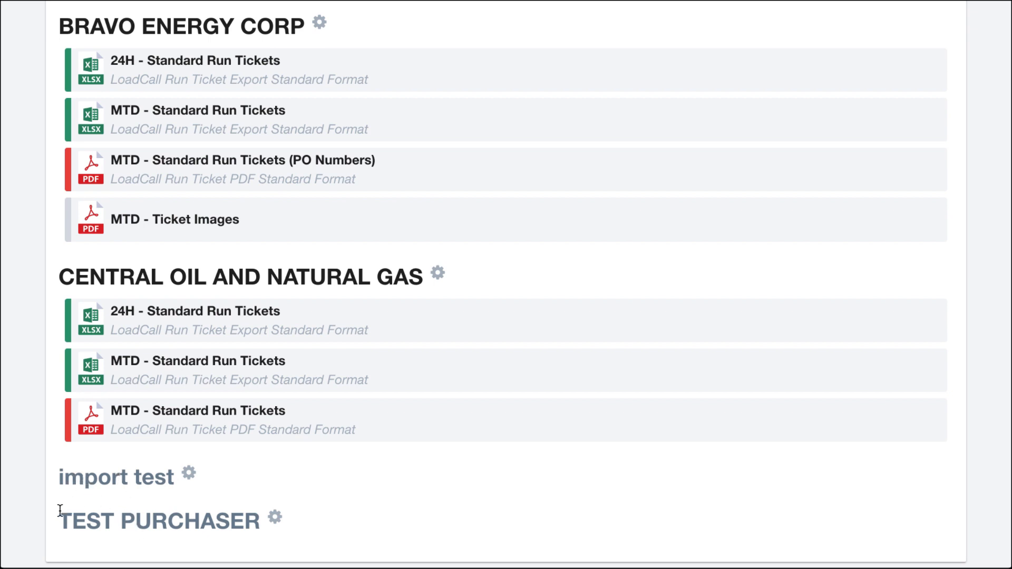
scroll(down, 3)
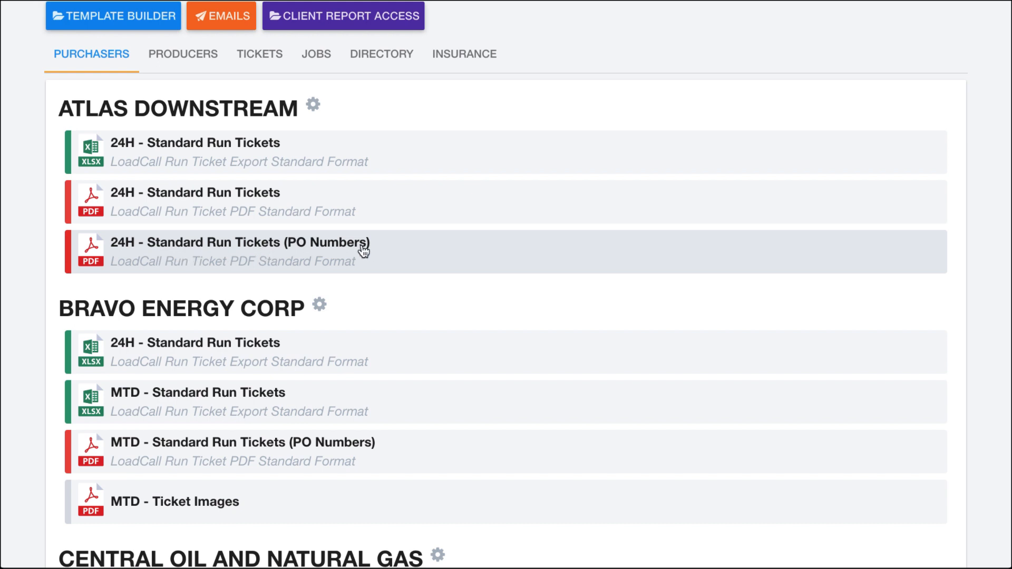
scroll(down, 3)
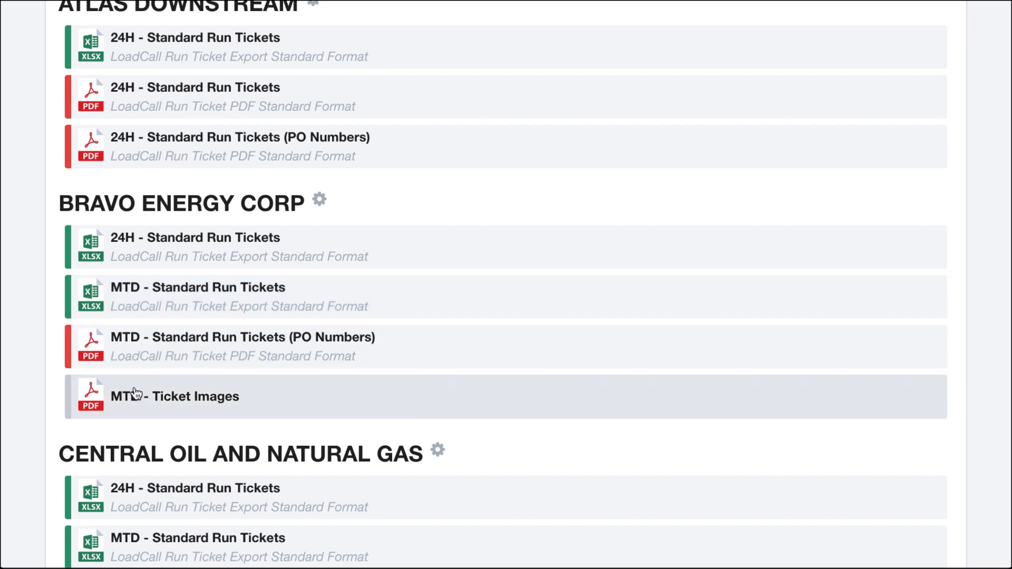
scroll(down, 3)
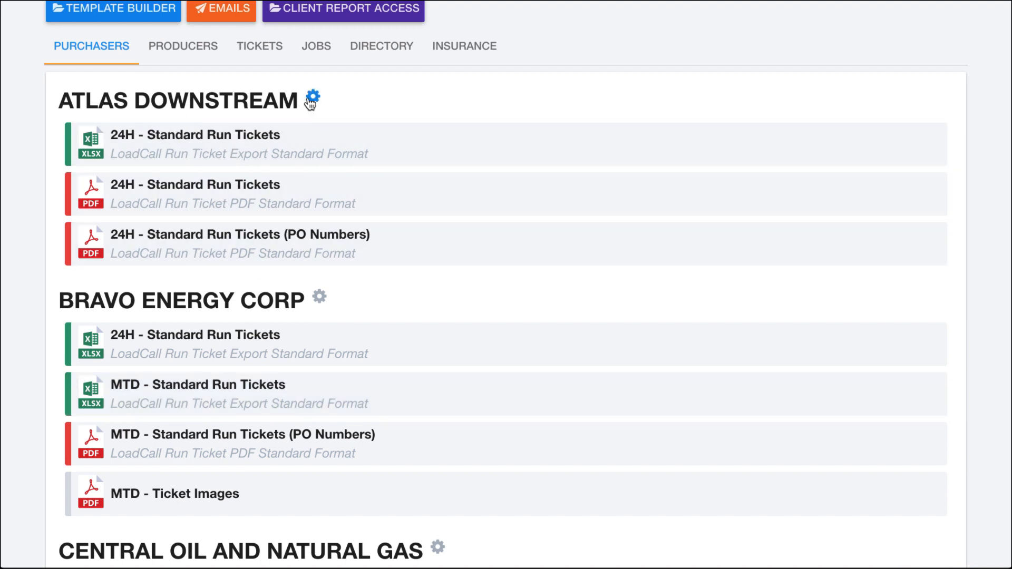
mouse_move(316, 324)
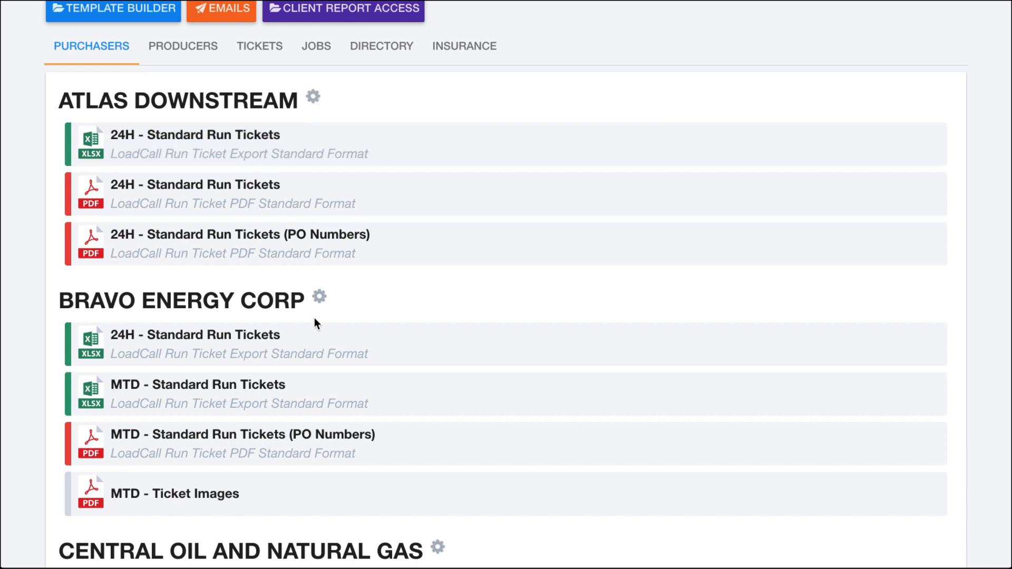
click(313, 97)
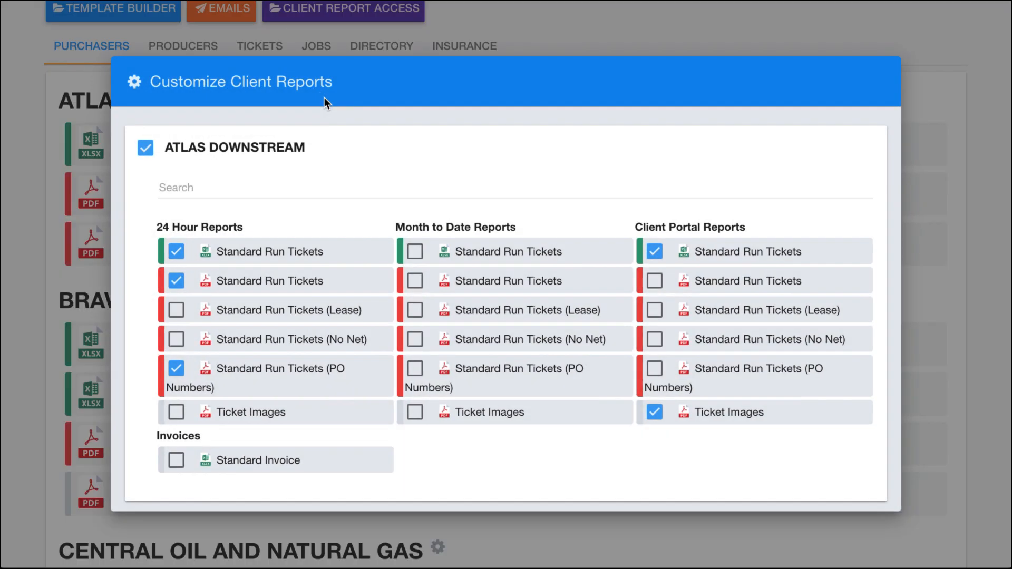
mouse_move(279, 227)
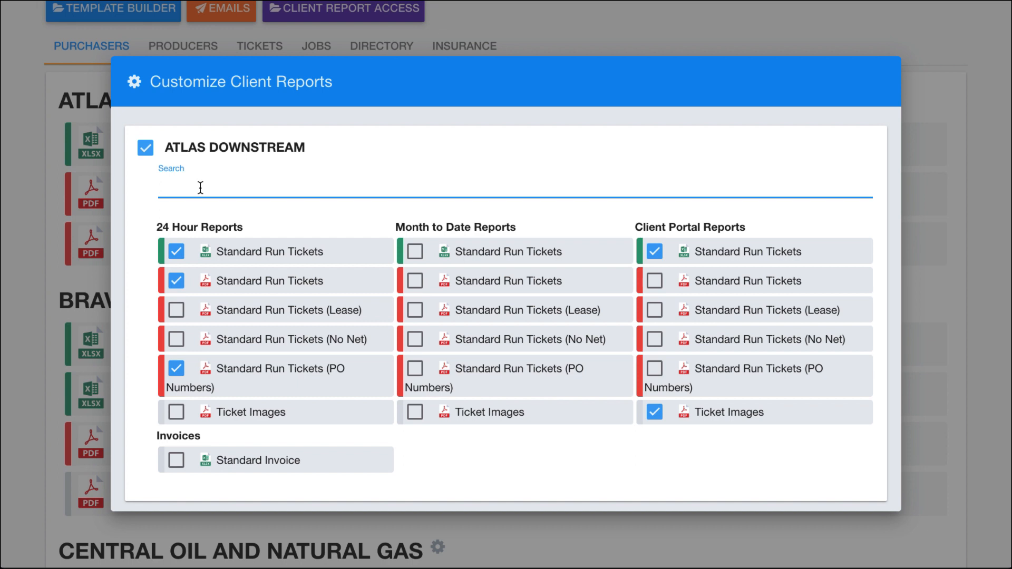
text(po)
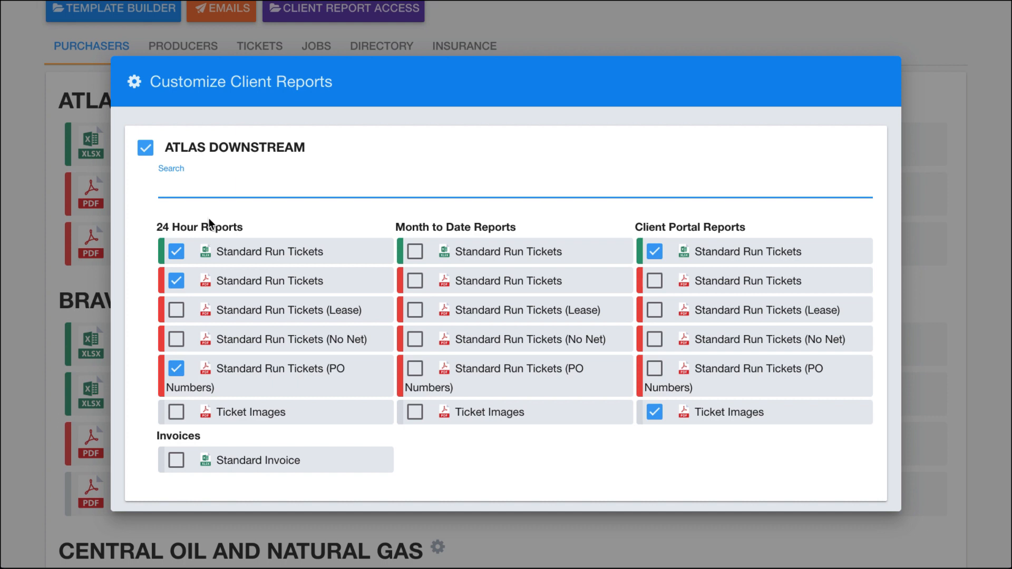
mouse_move(198, 339)
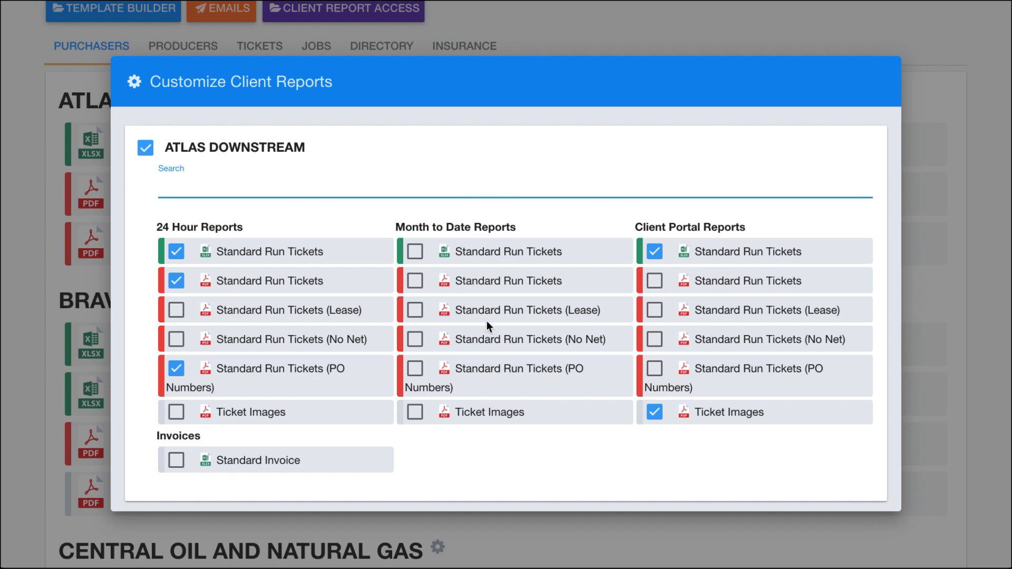
mouse_move(720, 357)
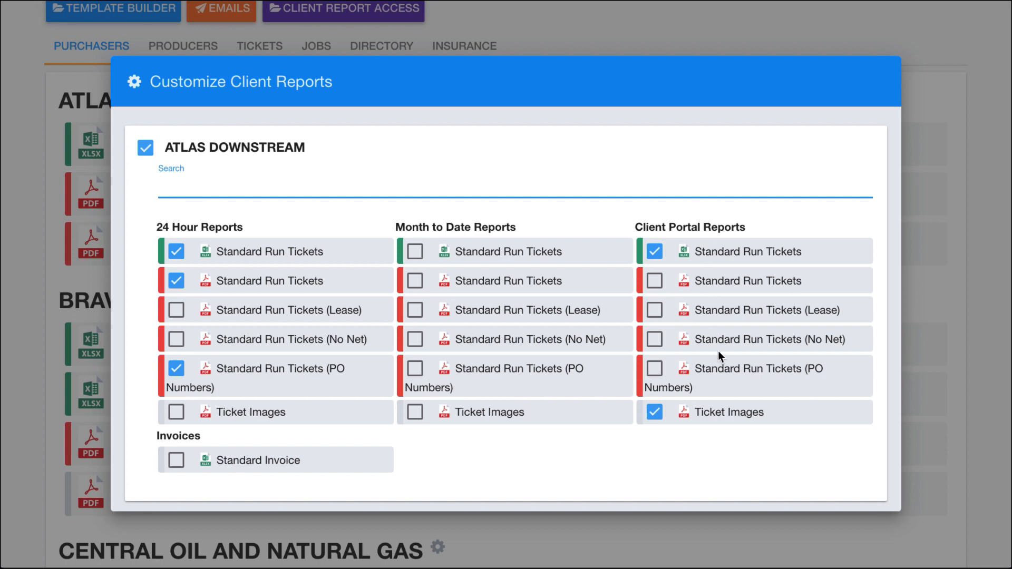
mouse_move(197, 439)
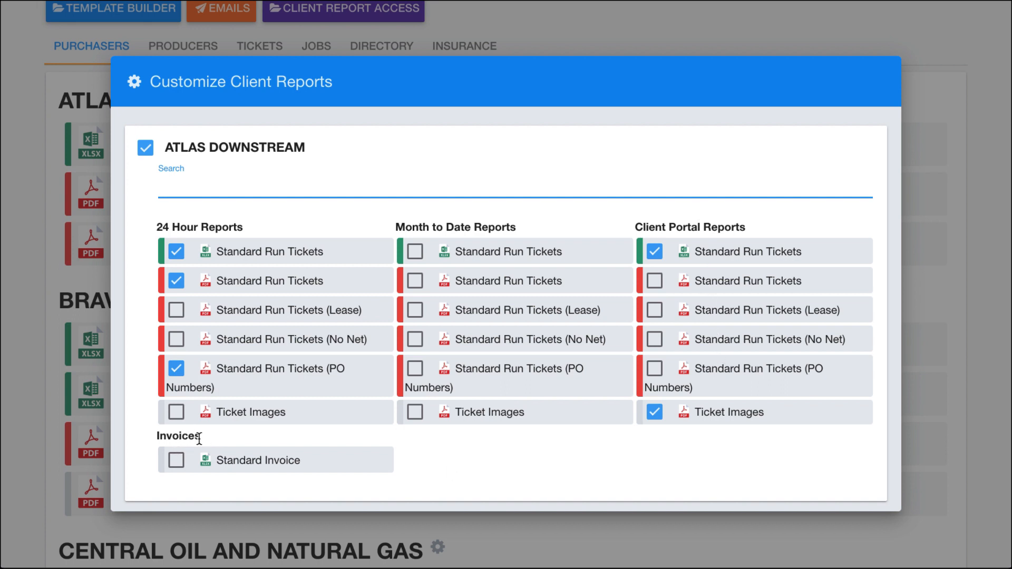
mouse_move(197, 240)
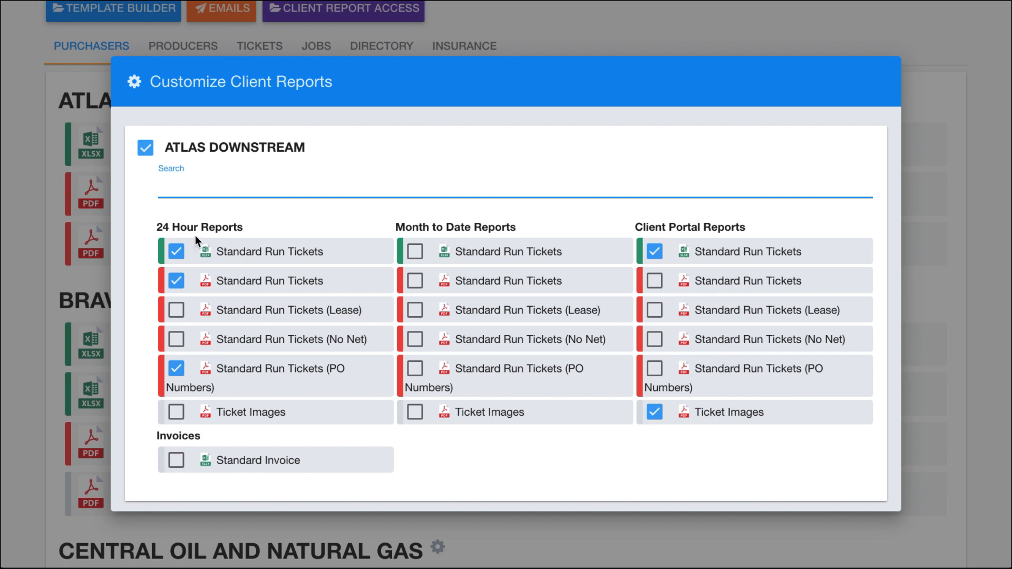
mouse_move(238, 251)
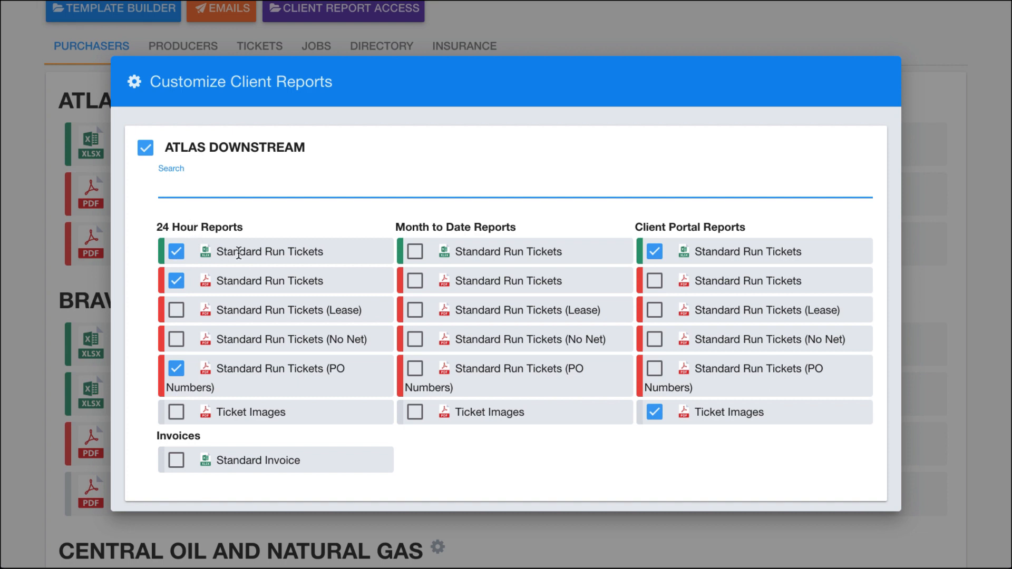
mouse_move(221, 296)
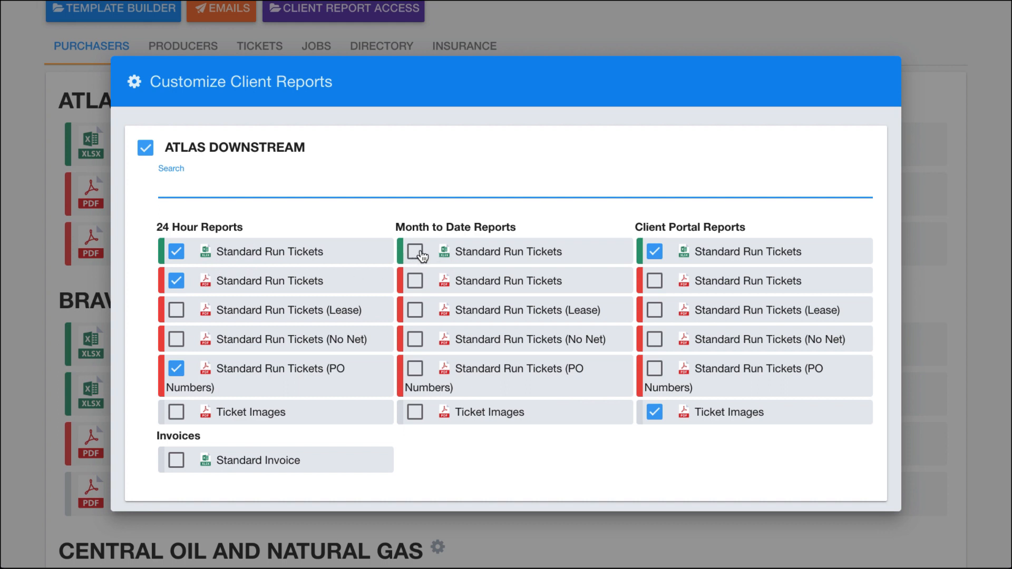
click(414, 251)
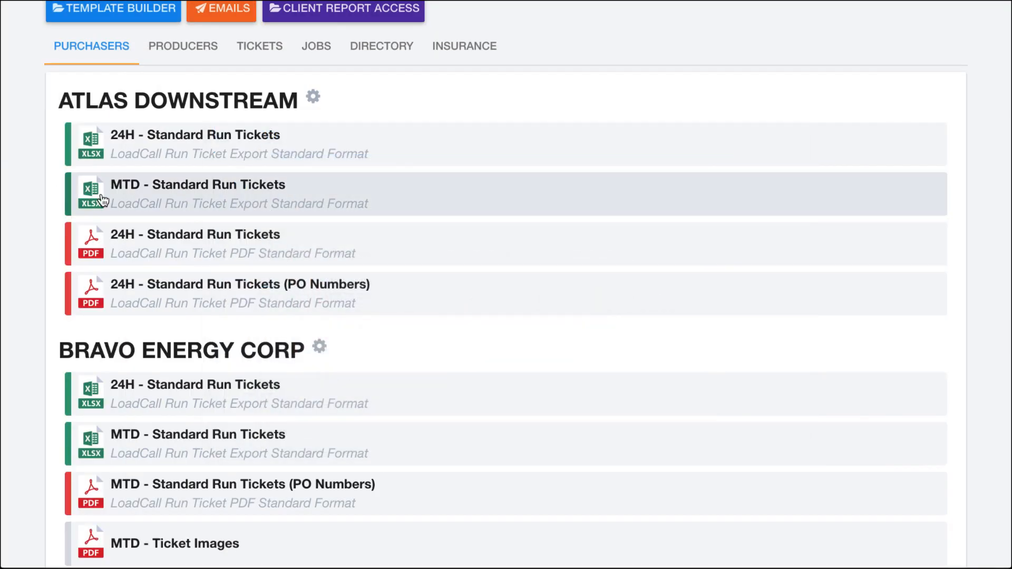
- Enable Standard Invoice under Invoices in ATLAS DOWNSTREAM's report settings
click(313, 97)
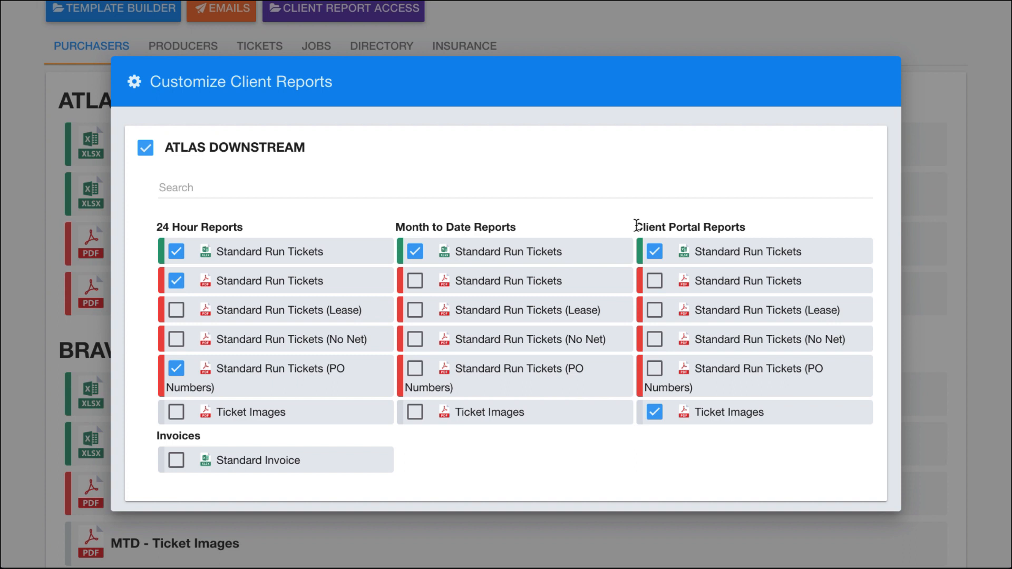
mouse_move(639, 264)
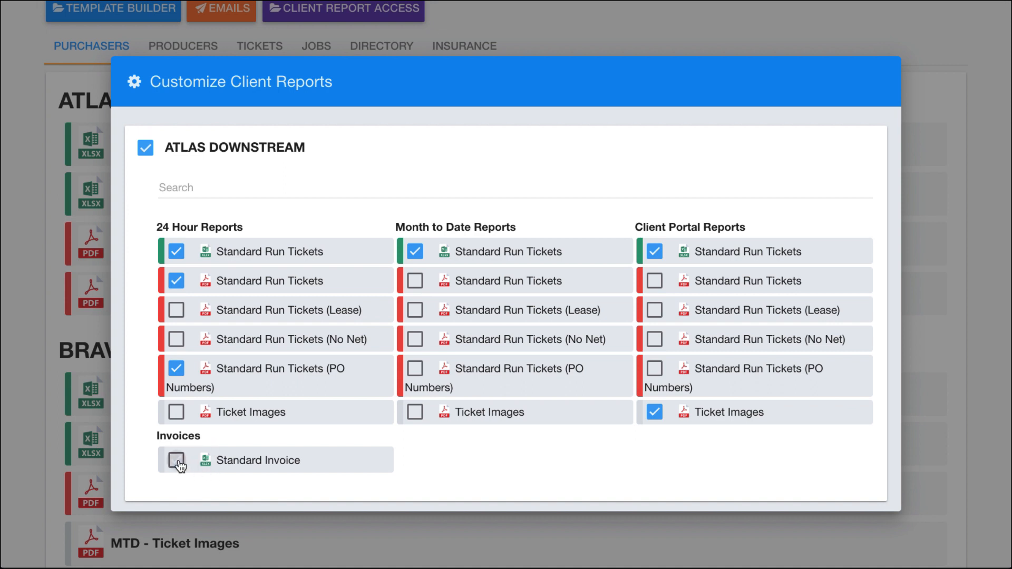
click(175, 459)
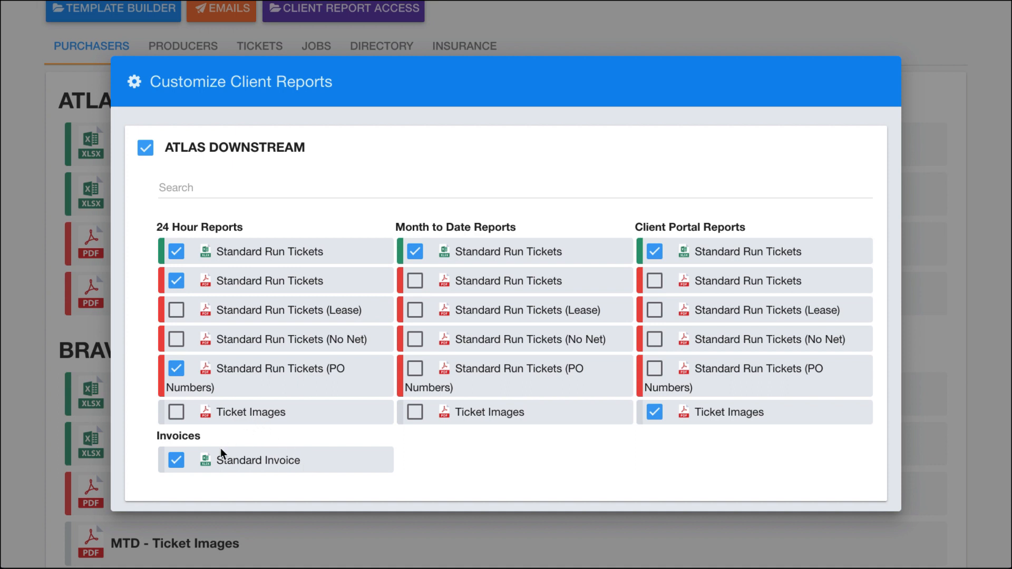
mouse_move(200, 495)
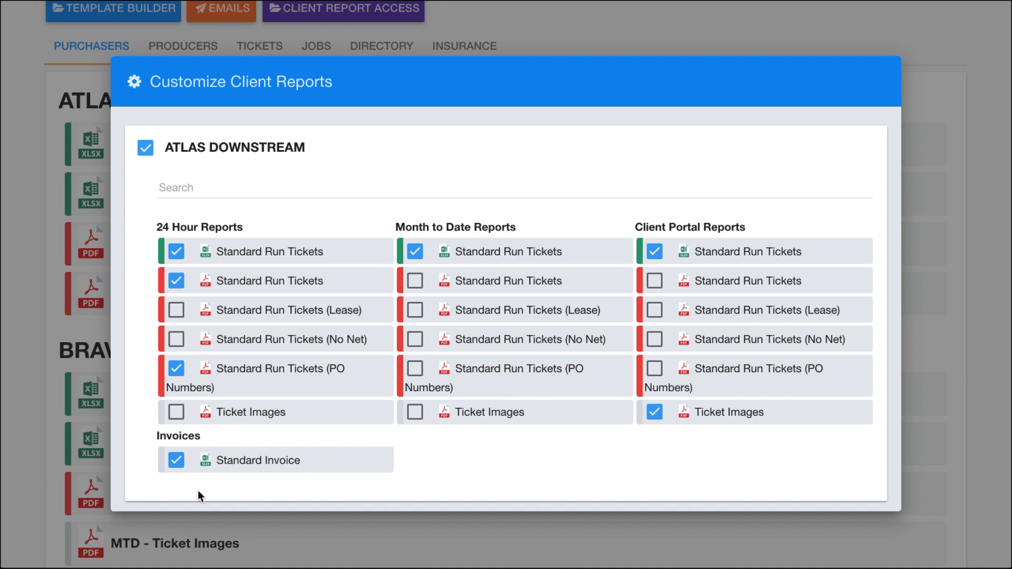
mouse_move(52, 233)
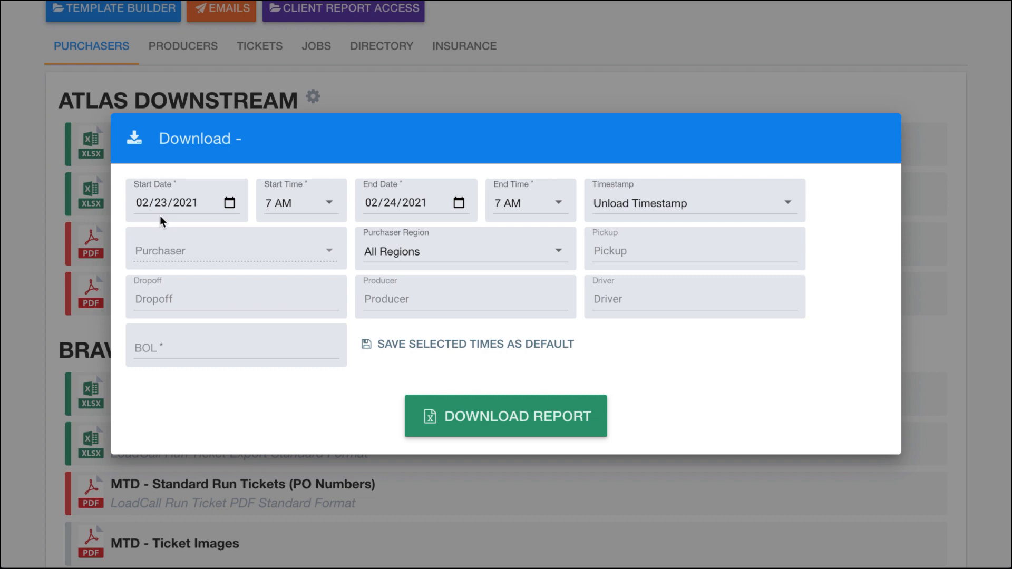
mouse_move(84, 179)
text(01)
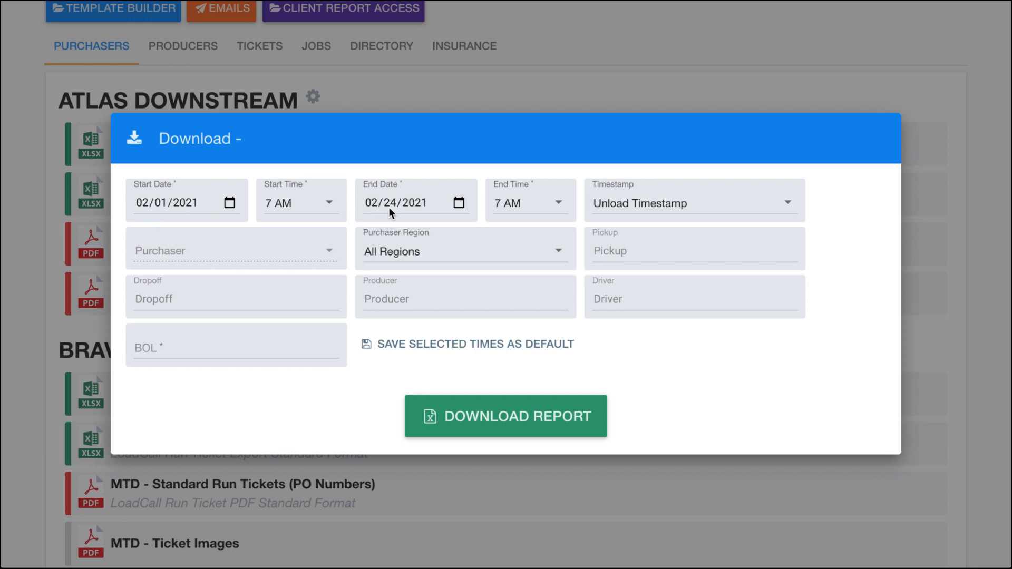
mouse_move(101, 337)
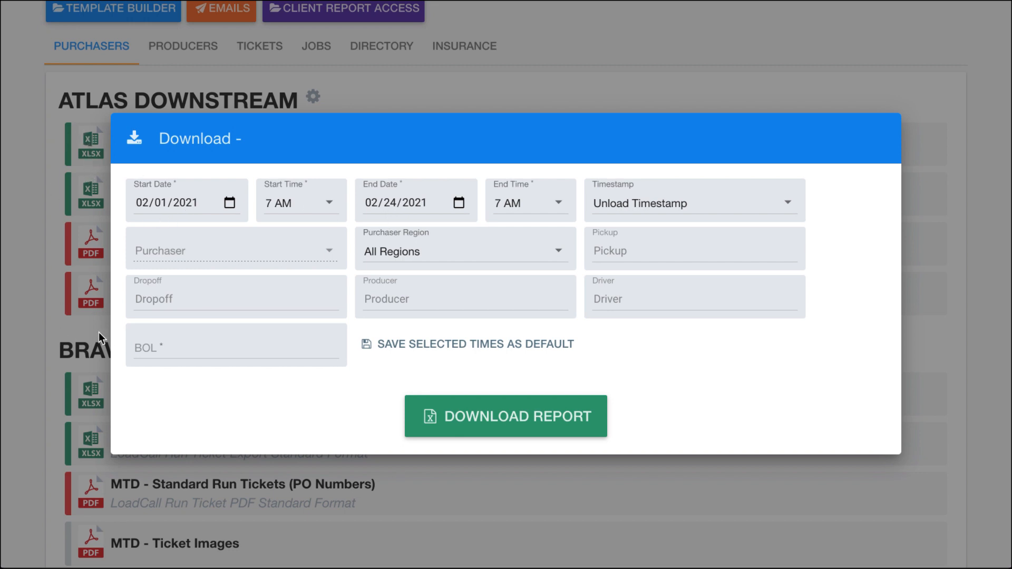
mouse_move(305, 200)
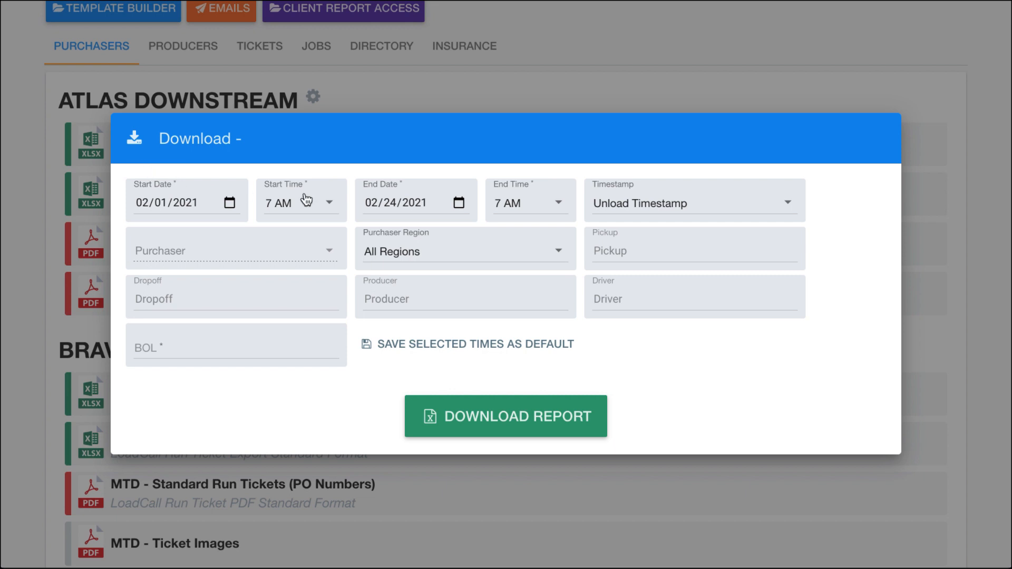
mouse_move(497, 182)
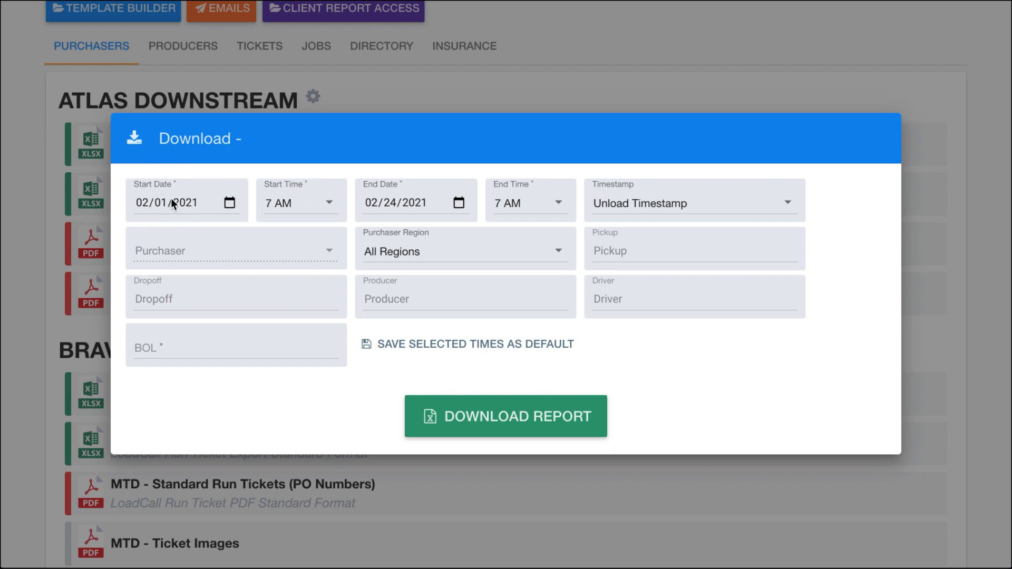
mouse_move(636, 193)
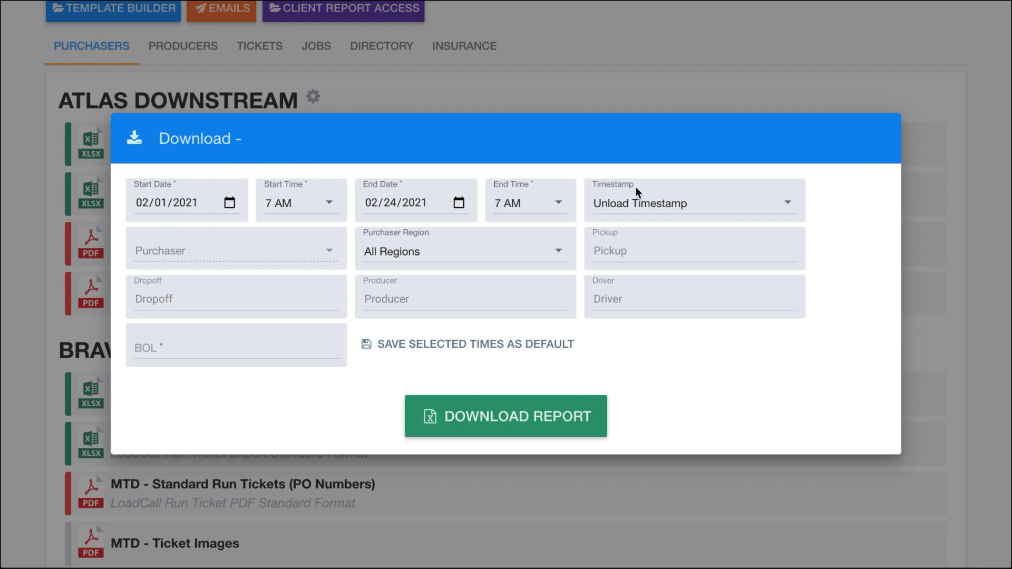
mouse_move(483, 416)
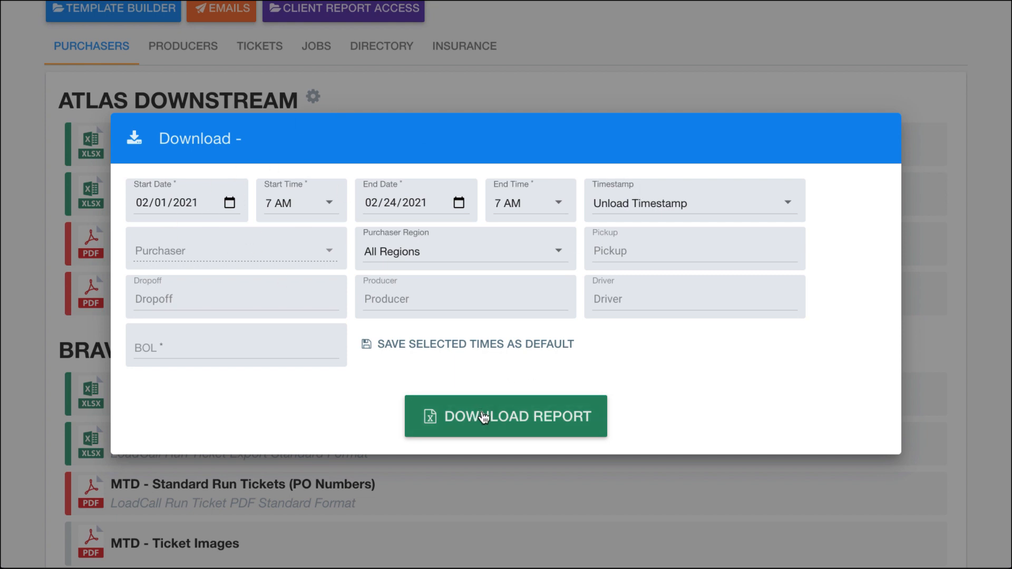
- Download the XLSX and PDF run-ticket reports using the February 2021 date range
click(505, 416)
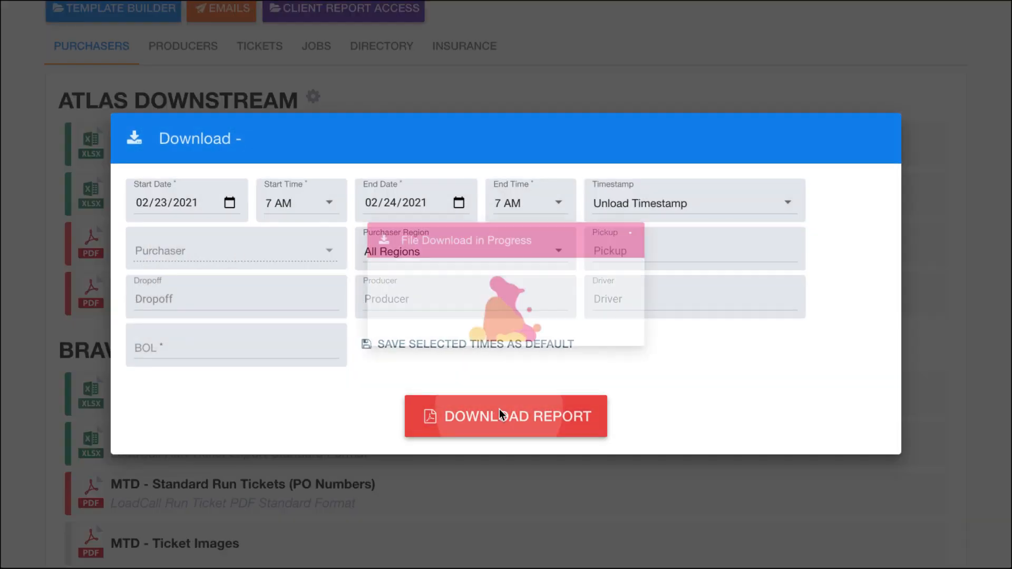
click(505, 416)
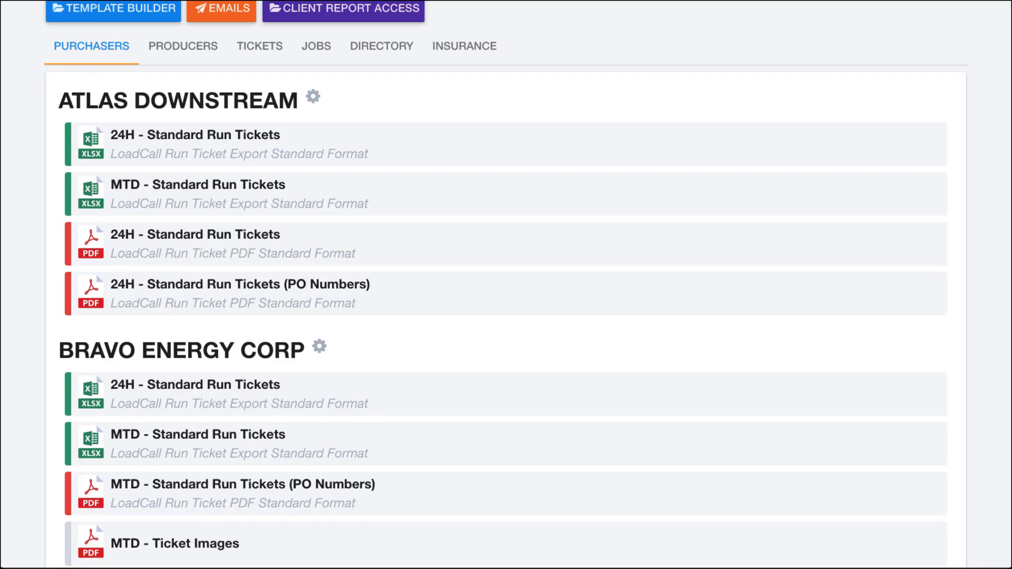
scroll(down, 3)
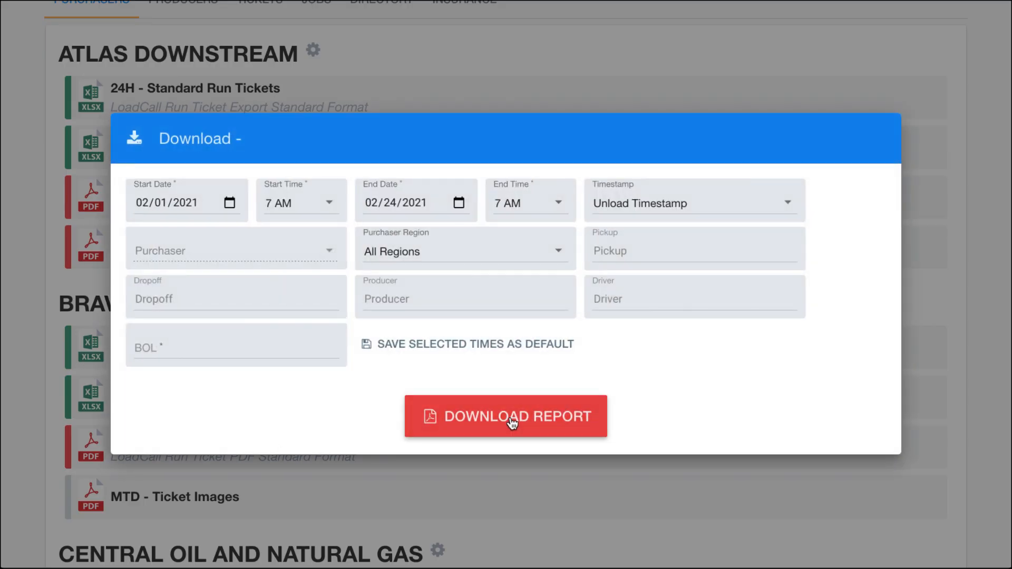
click(505, 416)
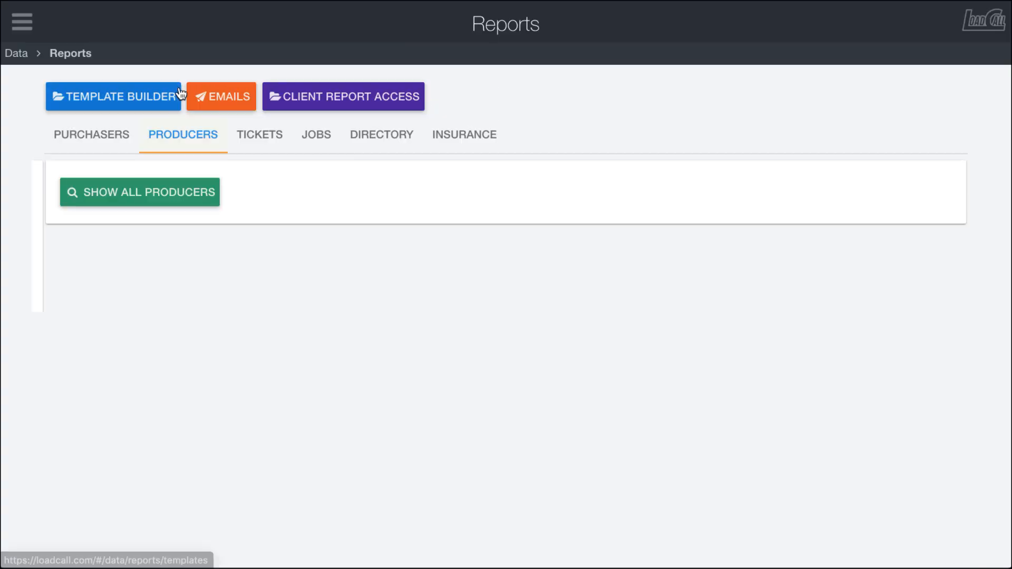
- Give Ambridge Resources the 24H and MTD Standard Run Tickets reports from the full producer list
click(91, 134)
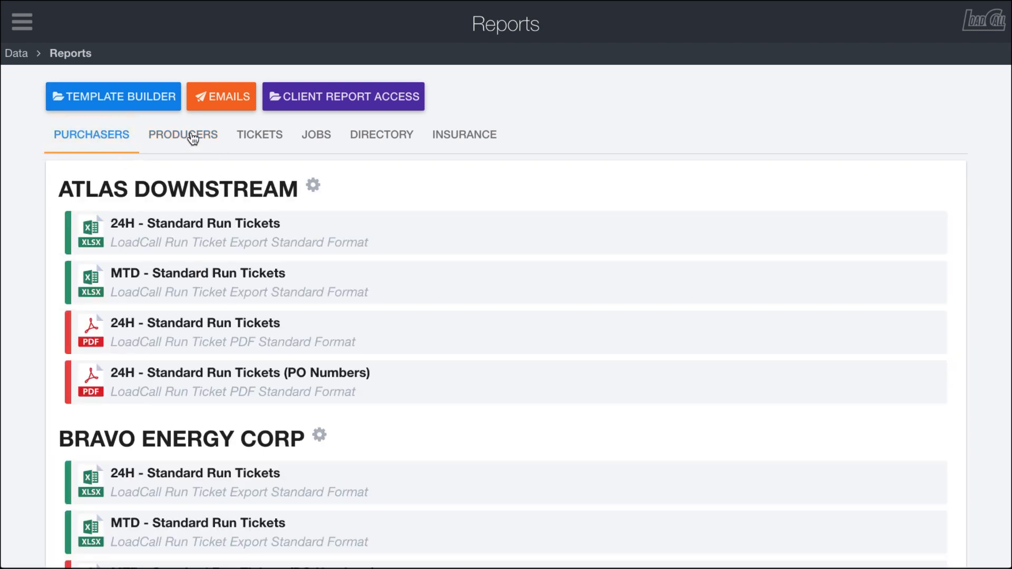
click(183, 135)
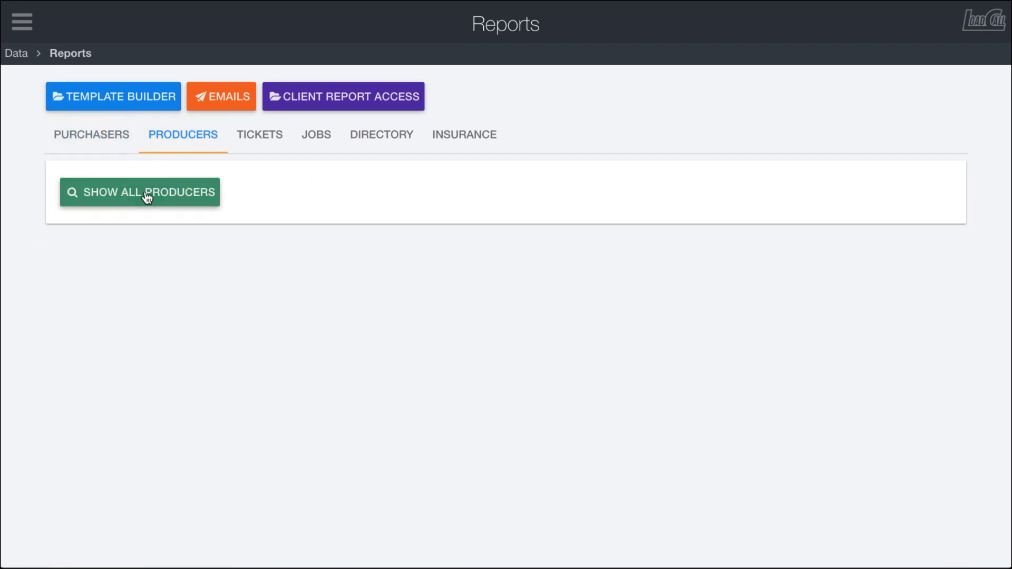
click(139, 192)
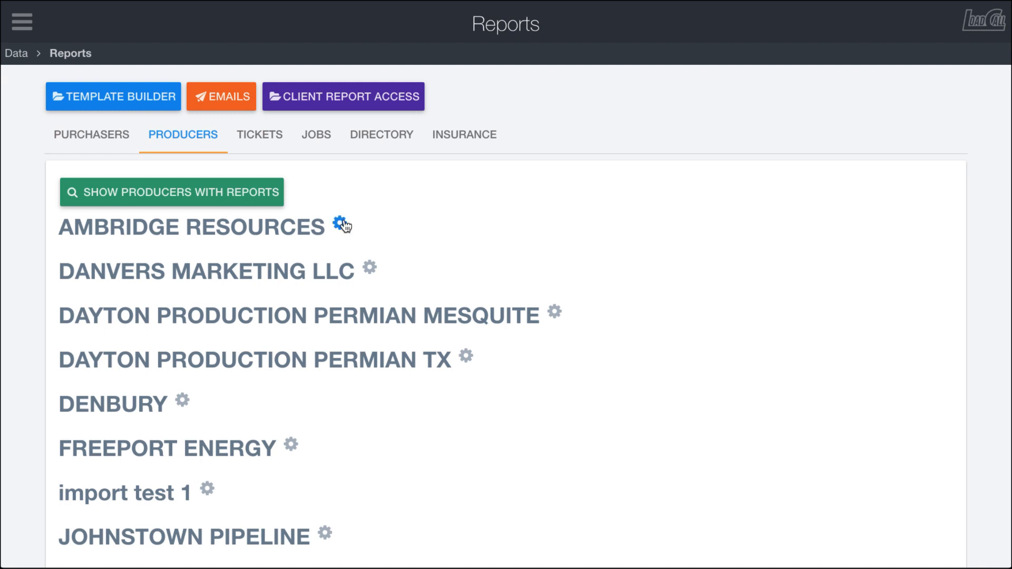
click(338, 226)
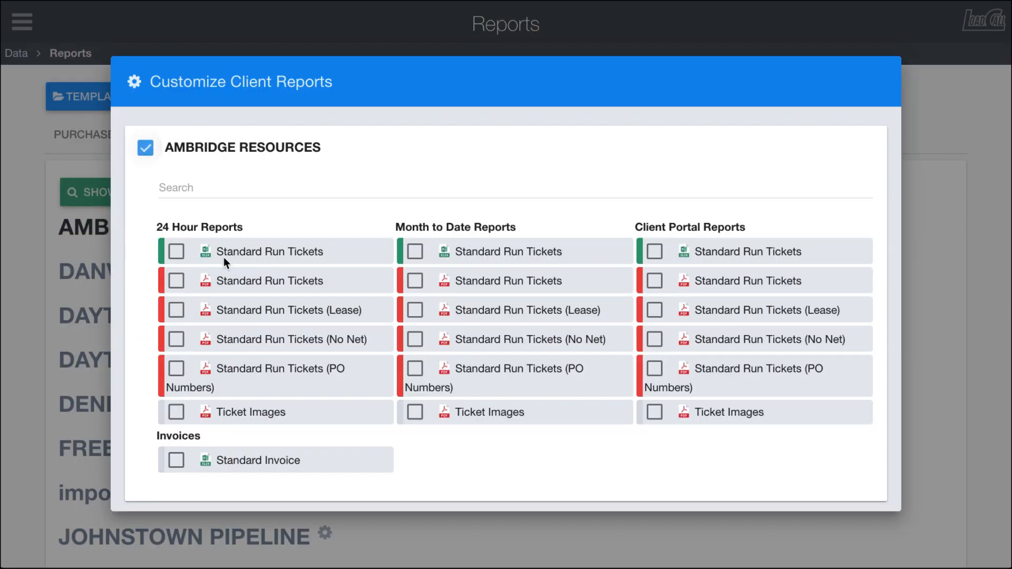
click(175, 251)
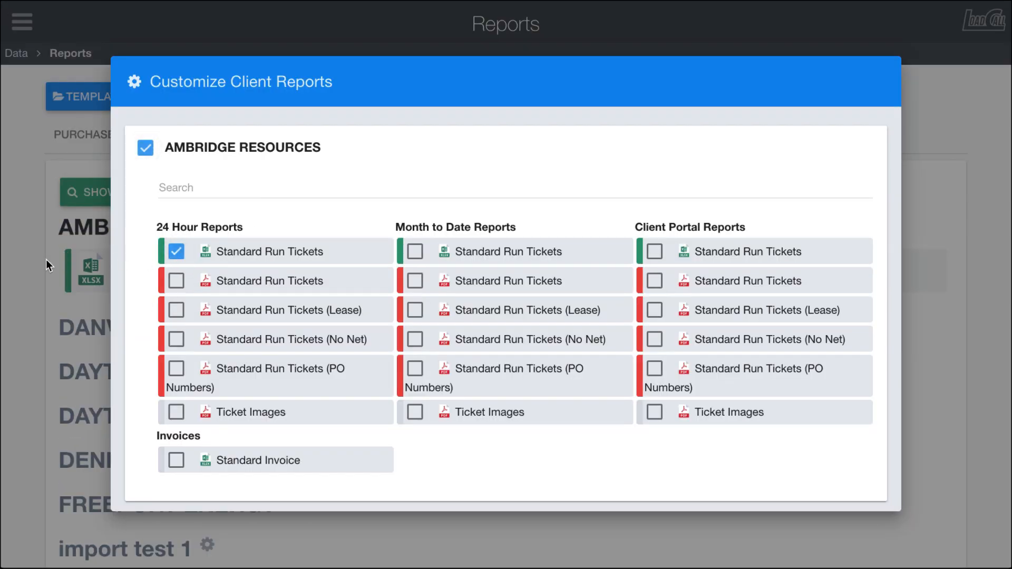
click(414, 280)
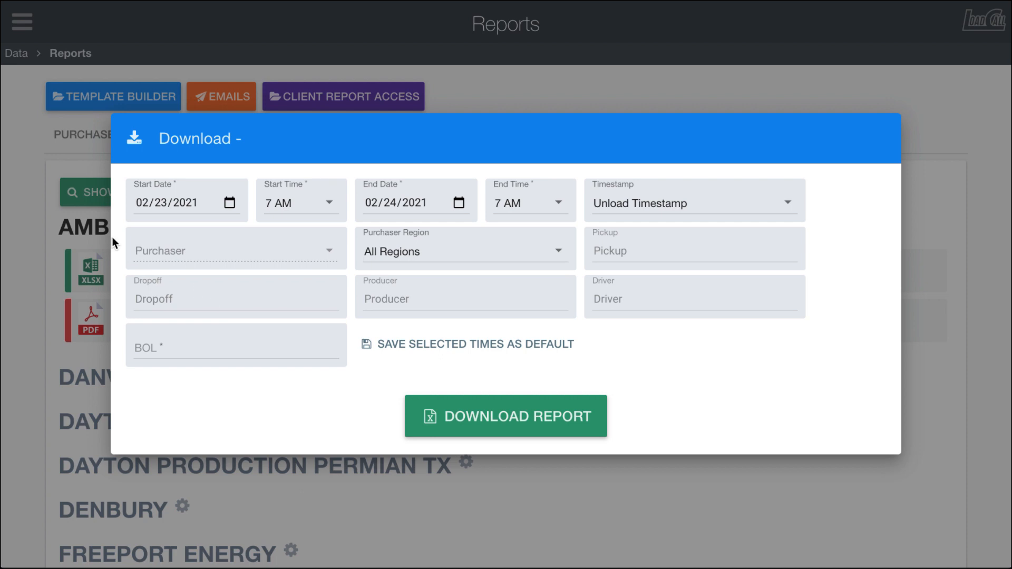
mouse_move(66, 305)
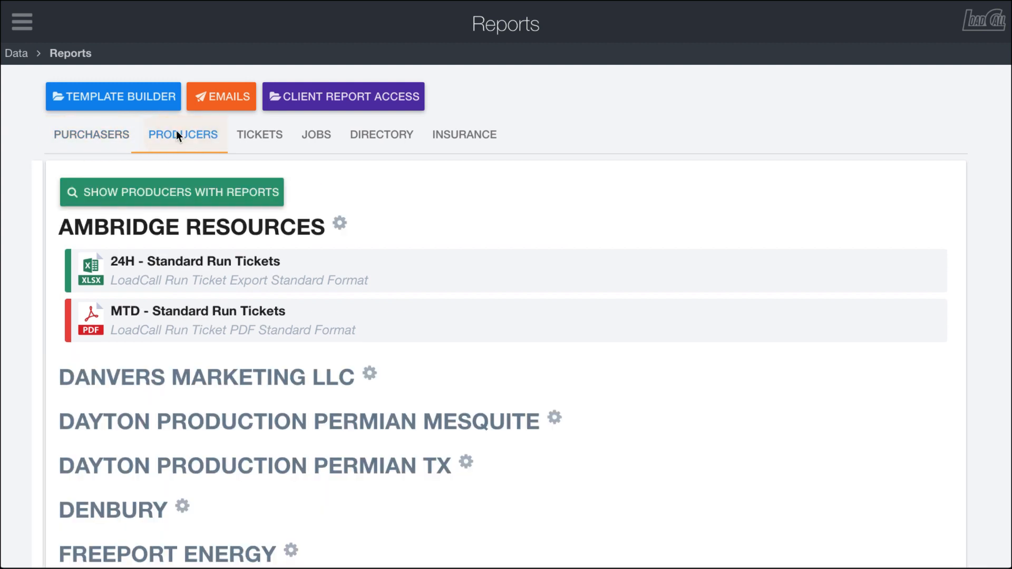
- Return to the purchaser reports and bring up the Tickets download filters
click(91, 135)
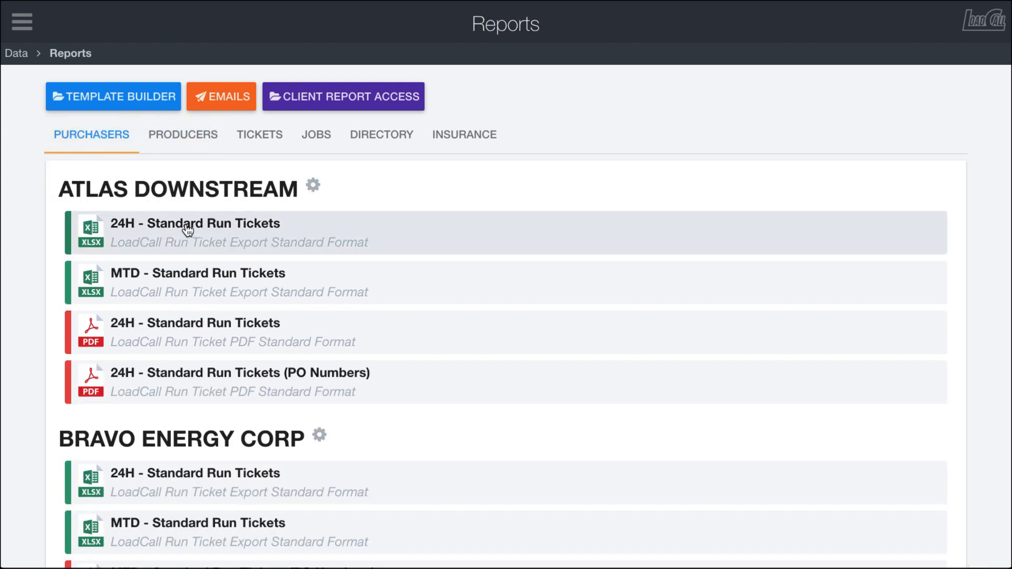
mouse_move(55, 257)
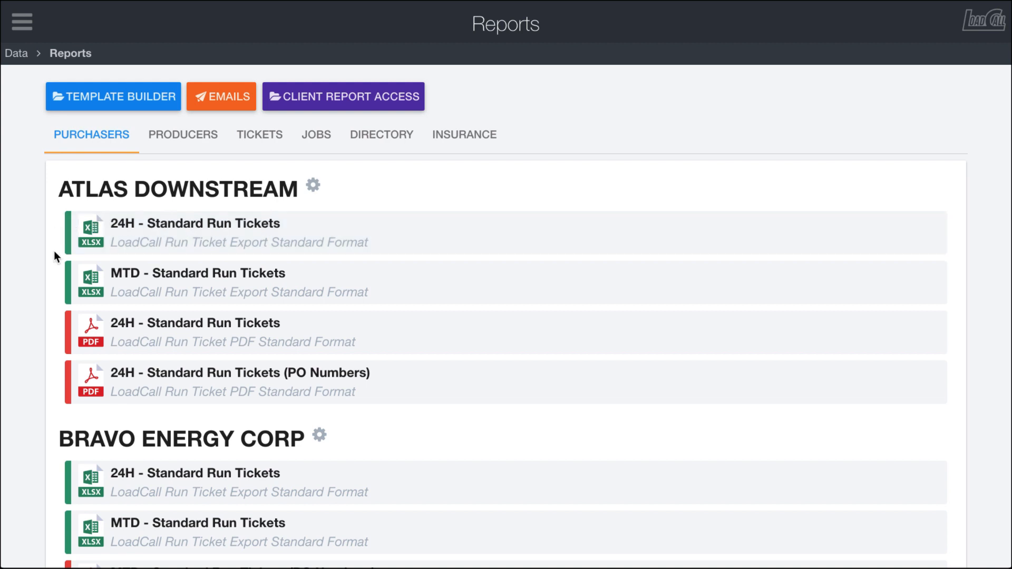
scroll(down, 3)
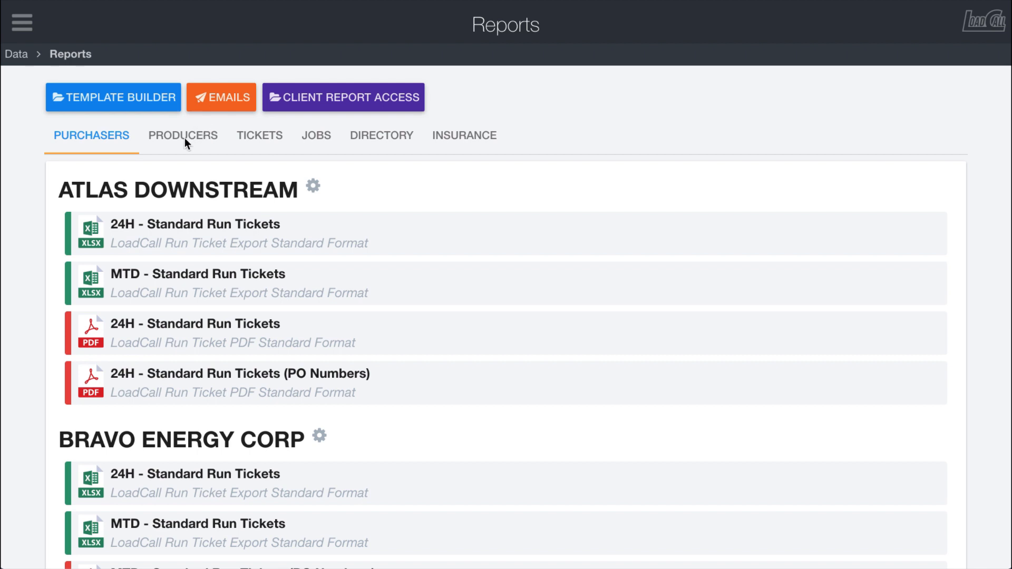
mouse_move(274, 136)
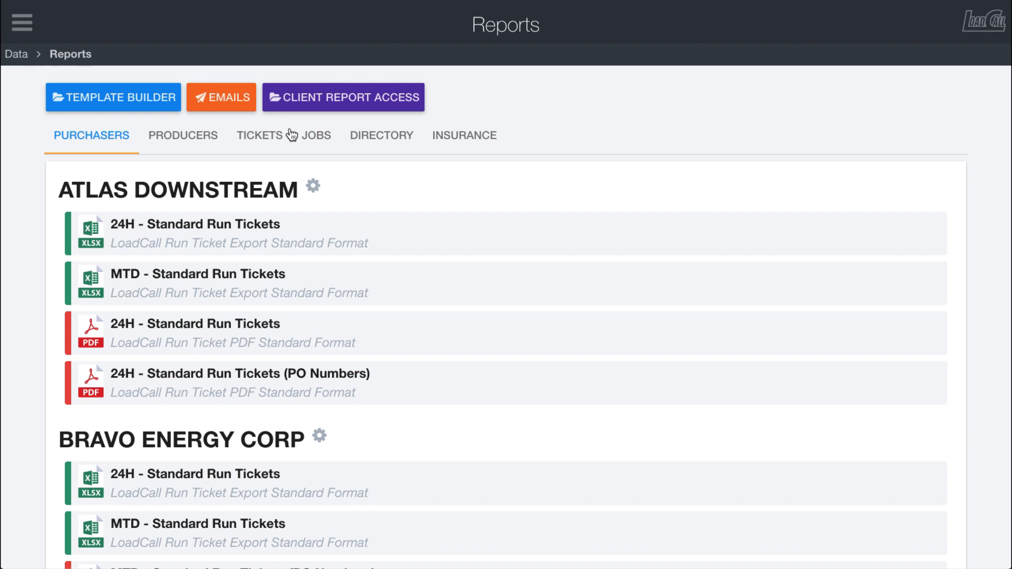
click(259, 135)
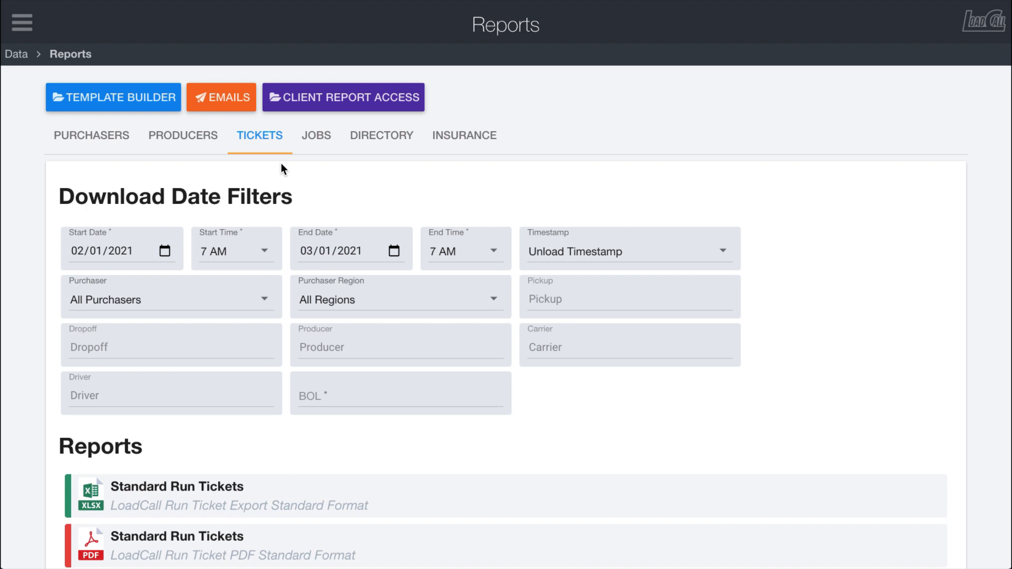
mouse_move(244, 153)
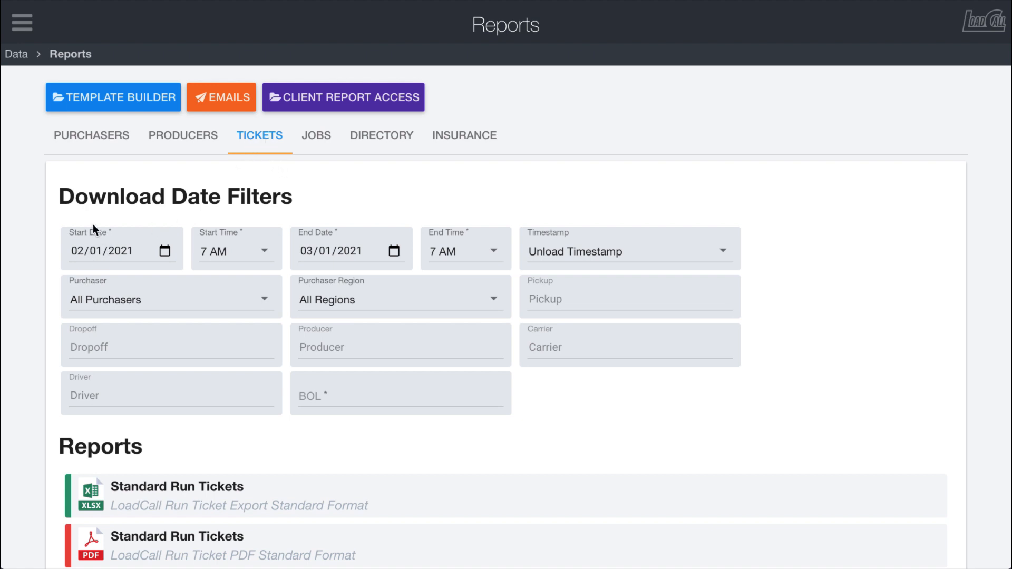
- Keep All Purchasers as the ticket filter and scroll down the reports to Ticket Images
click(170, 299)
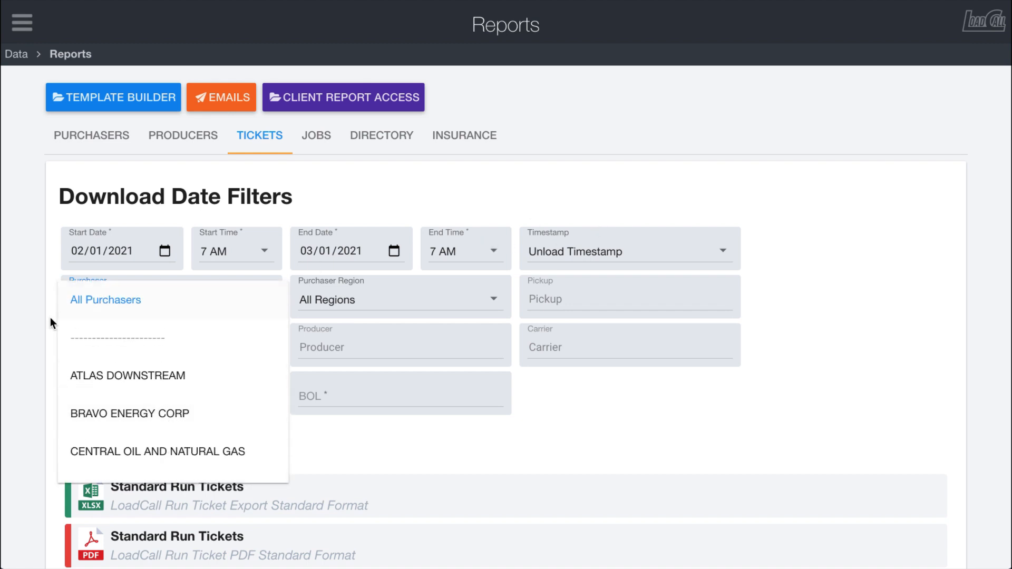
click(105, 299)
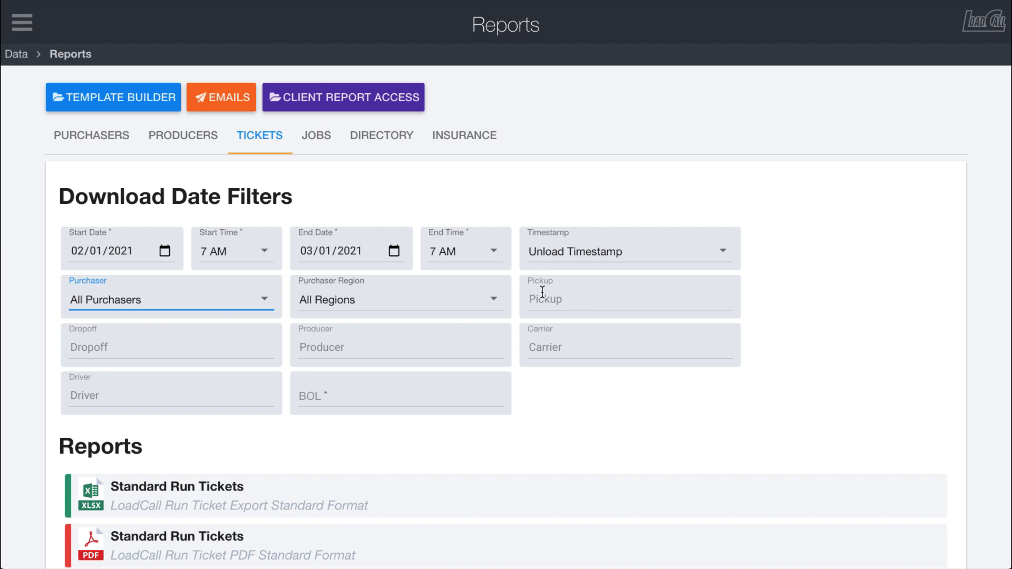
mouse_move(336, 419)
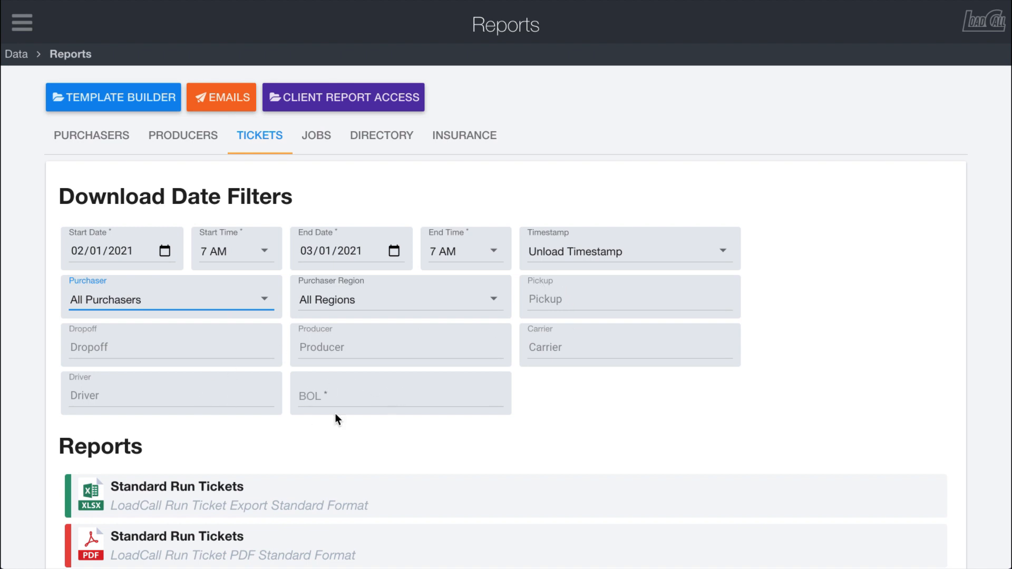
click(400, 395)
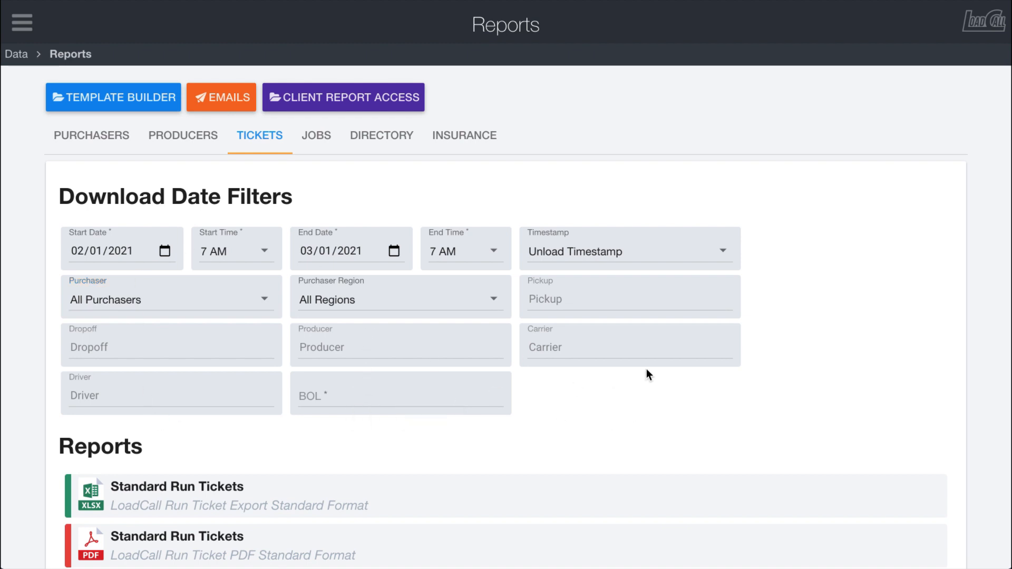
mouse_move(649, 285)
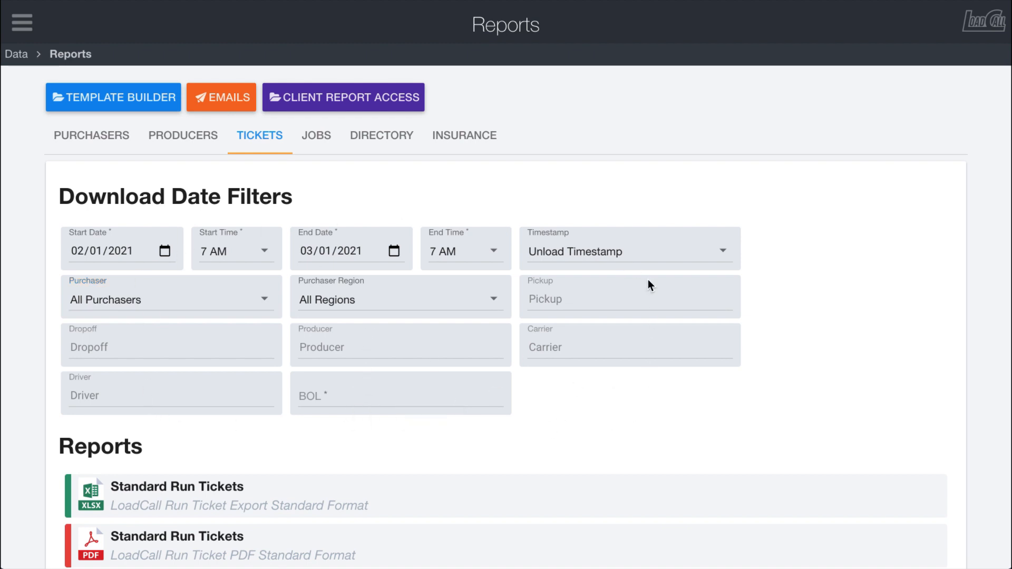
mouse_move(577, 311)
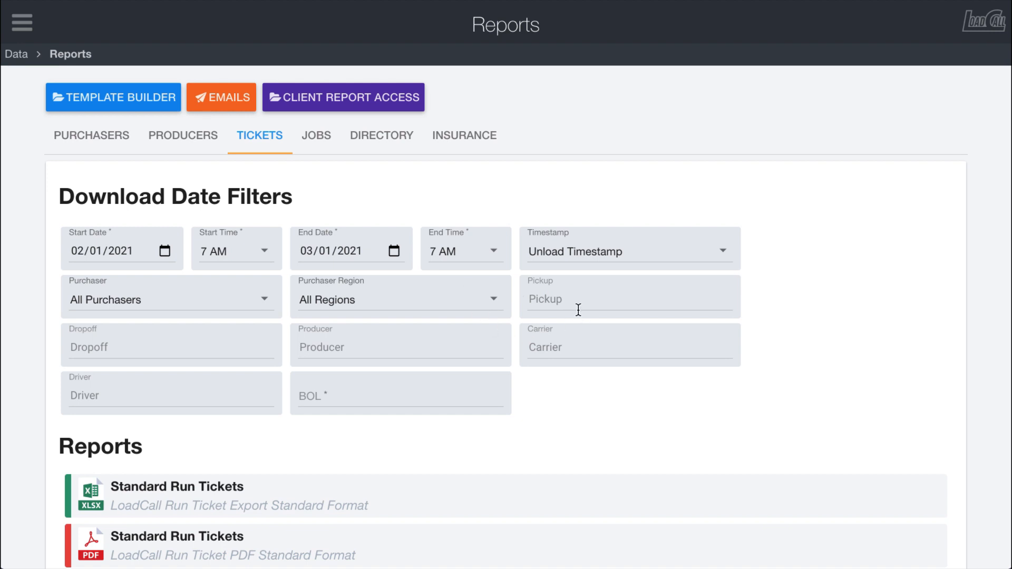
mouse_move(436, 387)
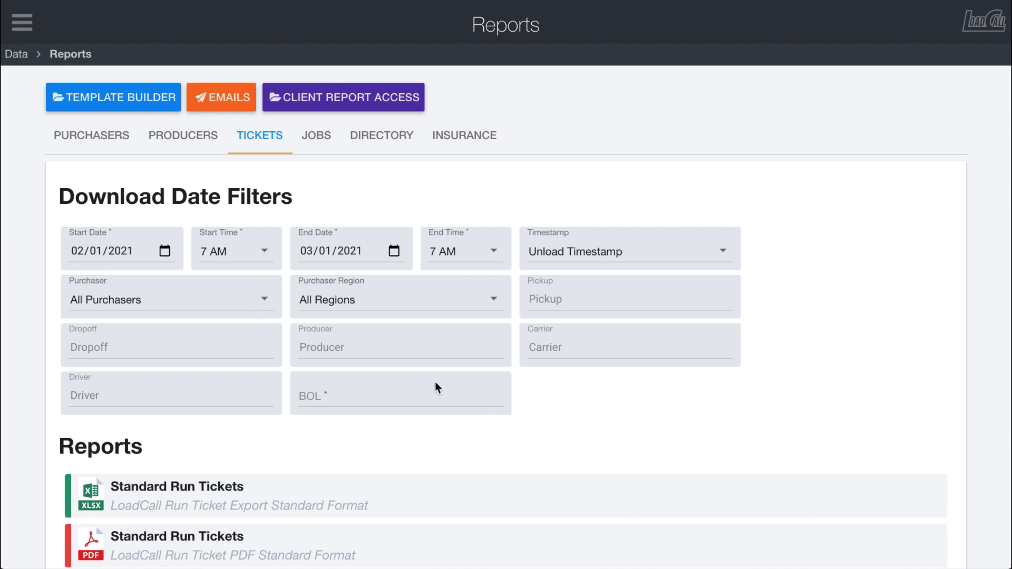
mouse_move(422, 456)
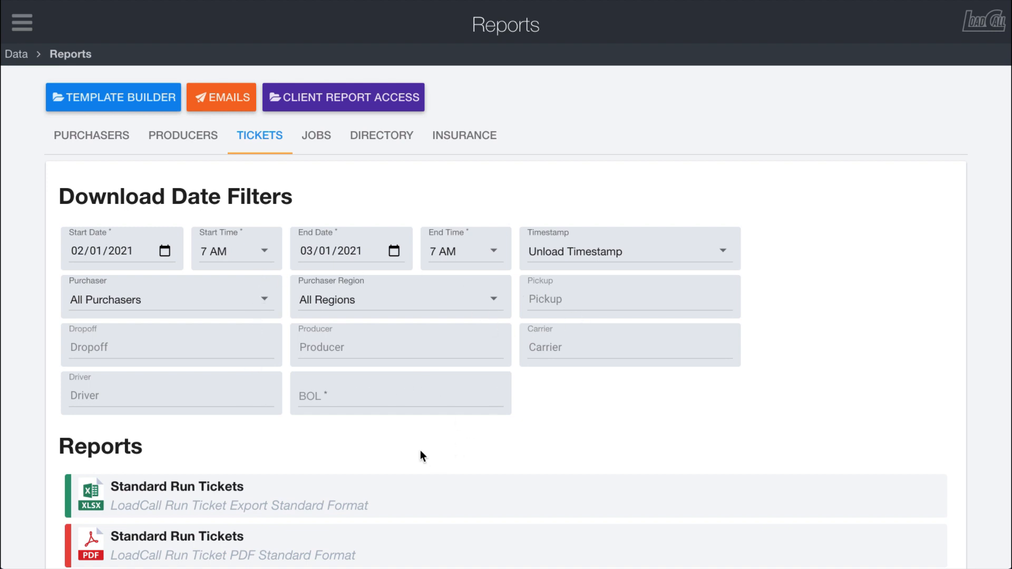
scroll(down, 3)
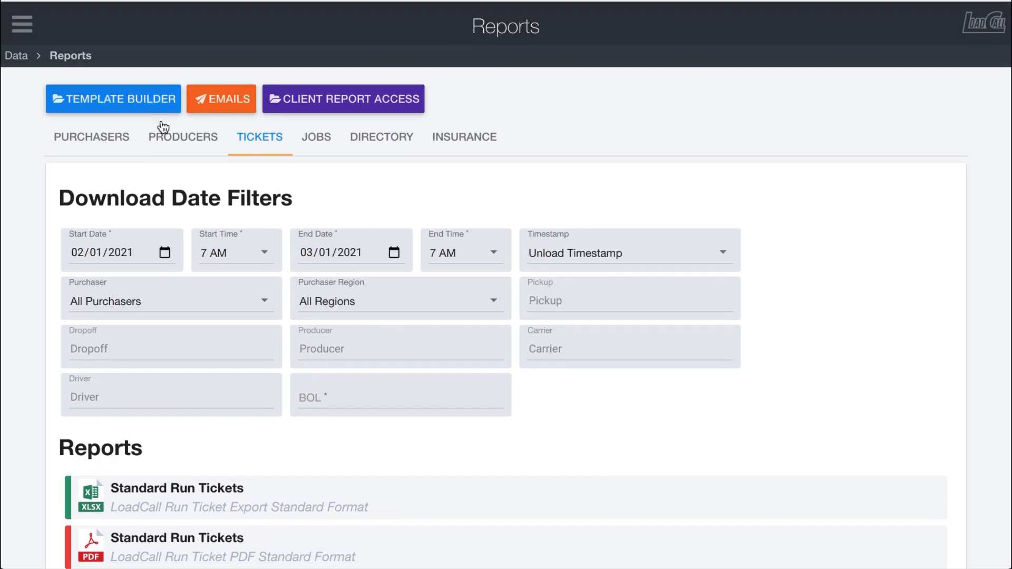
scroll(down, 3)
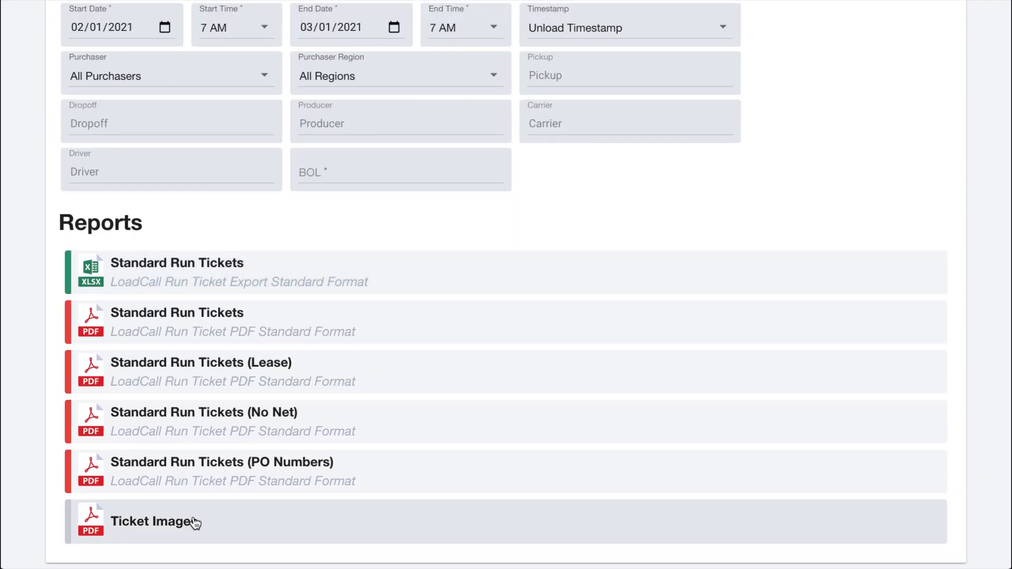
scroll(down, 3)
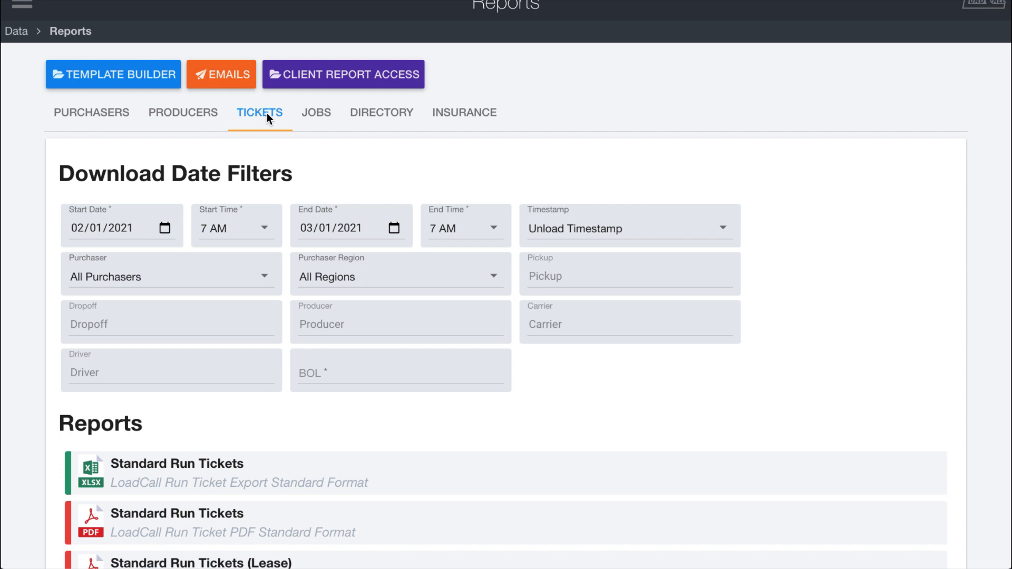
mouse_move(314, 121)
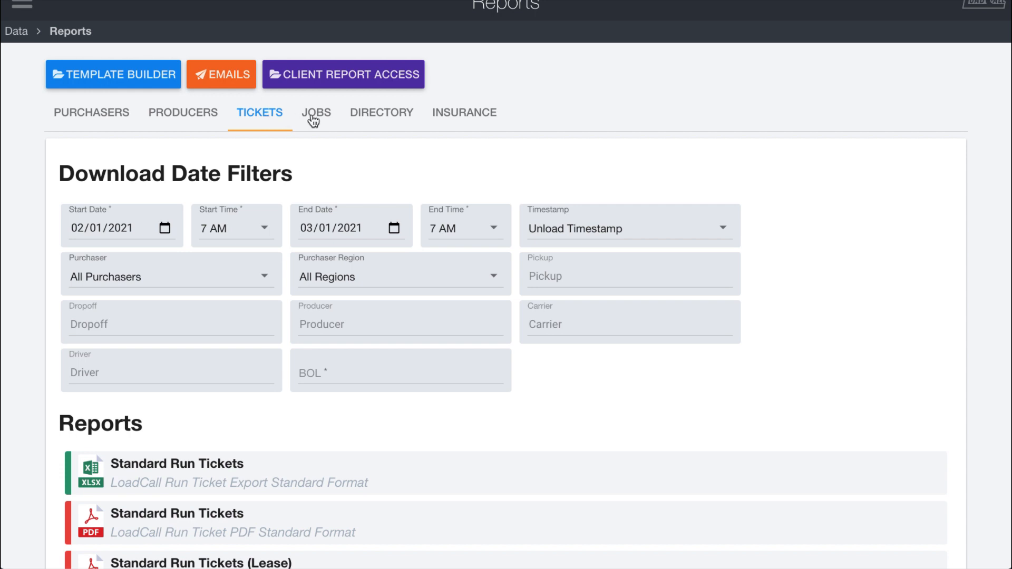
- Filter the jobs reports to the NEW MEXICO board, then reset to All Boards
click(316, 112)
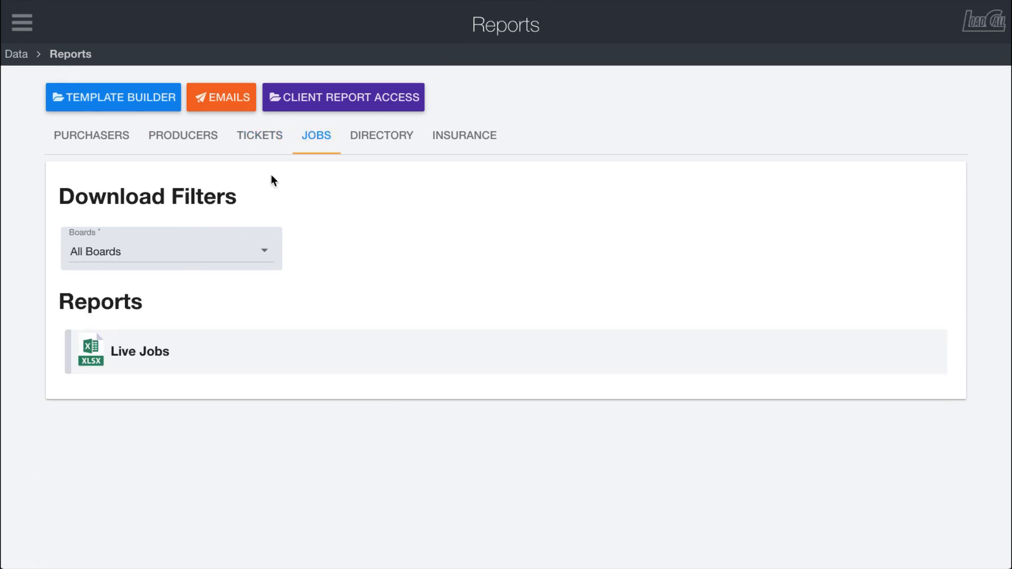
click(170, 251)
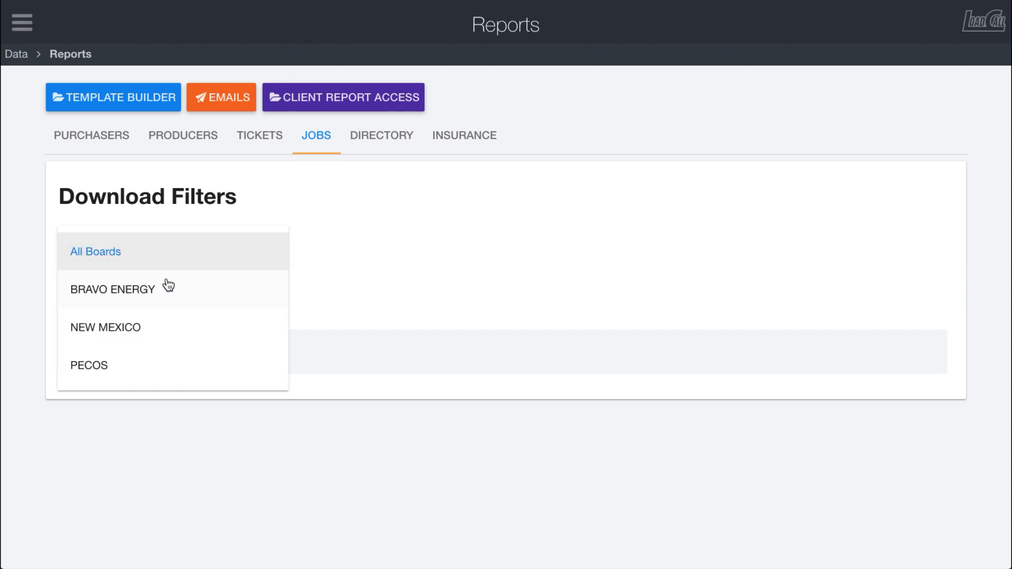
mouse_move(120, 334)
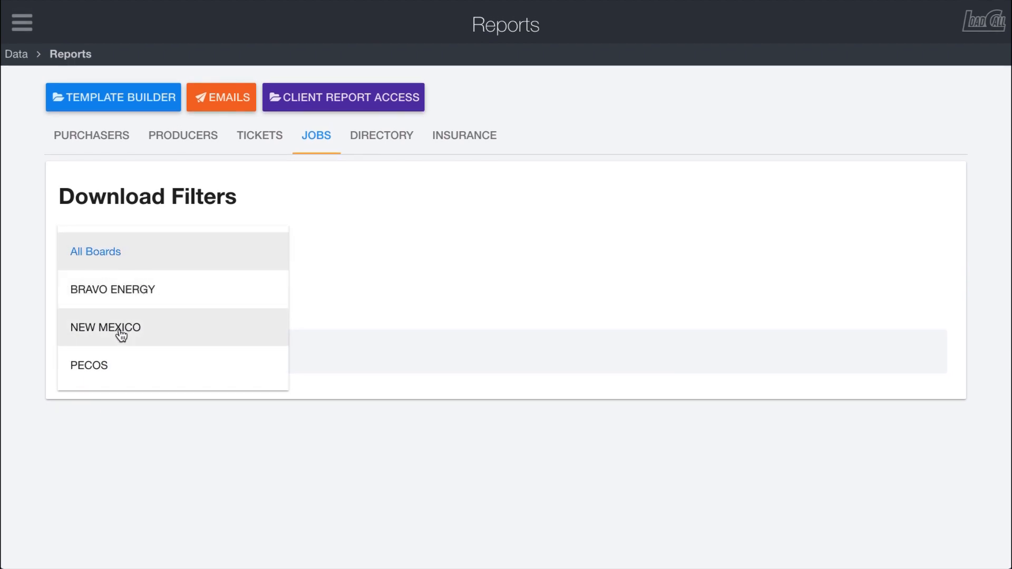
click(106, 328)
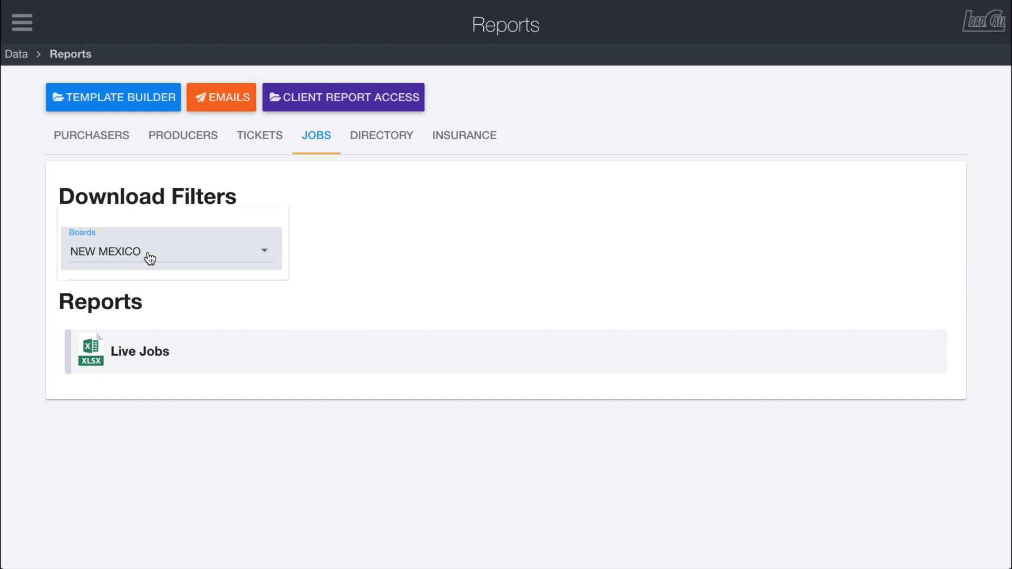
click(171, 251)
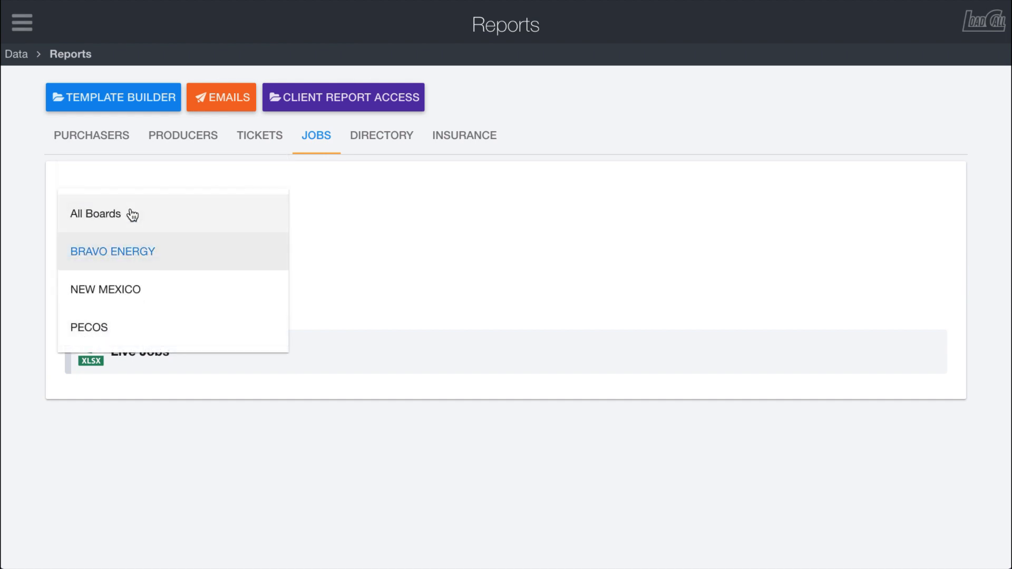
click(94, 213)
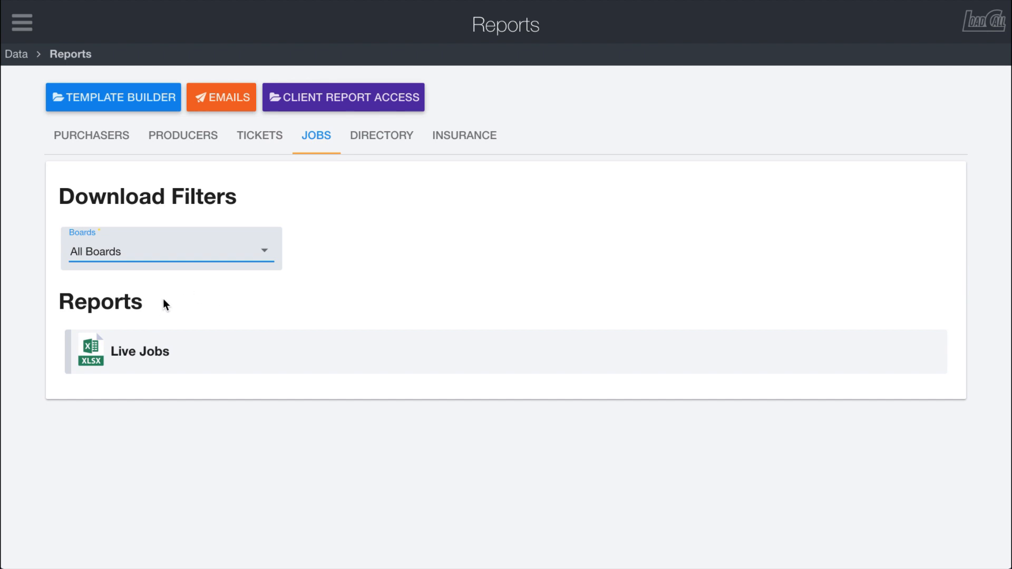
click(381, 135)
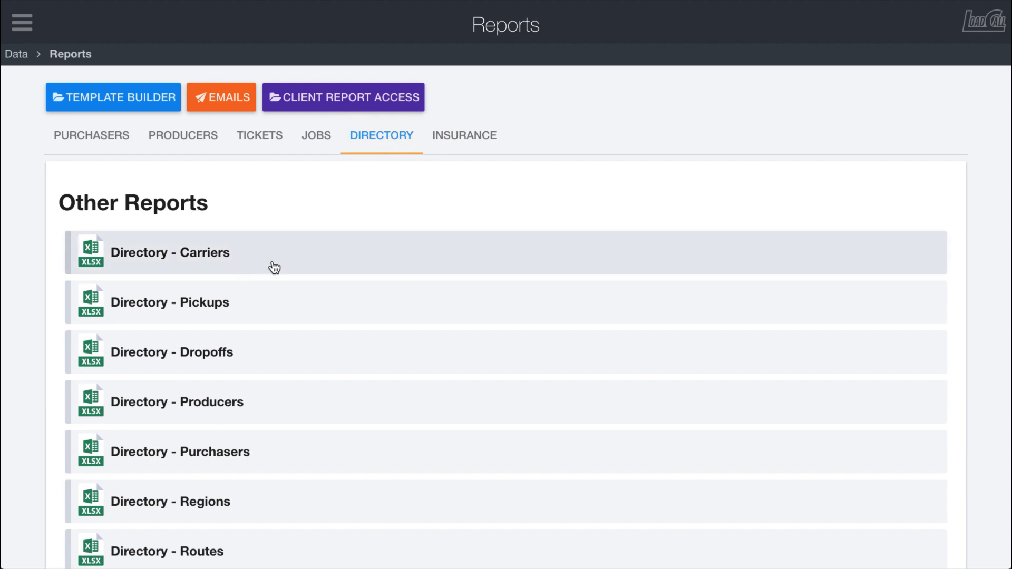
- Scroll the Directory list to reveal the Trailers, Trucks and Users spreadsheets
scroll(down, 3)
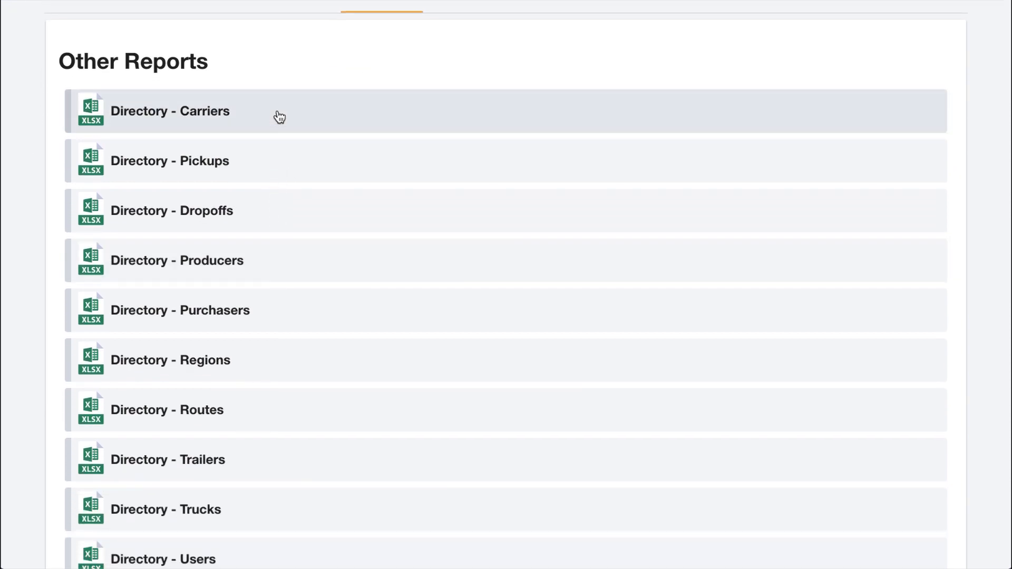
mouse_move(330, 216)
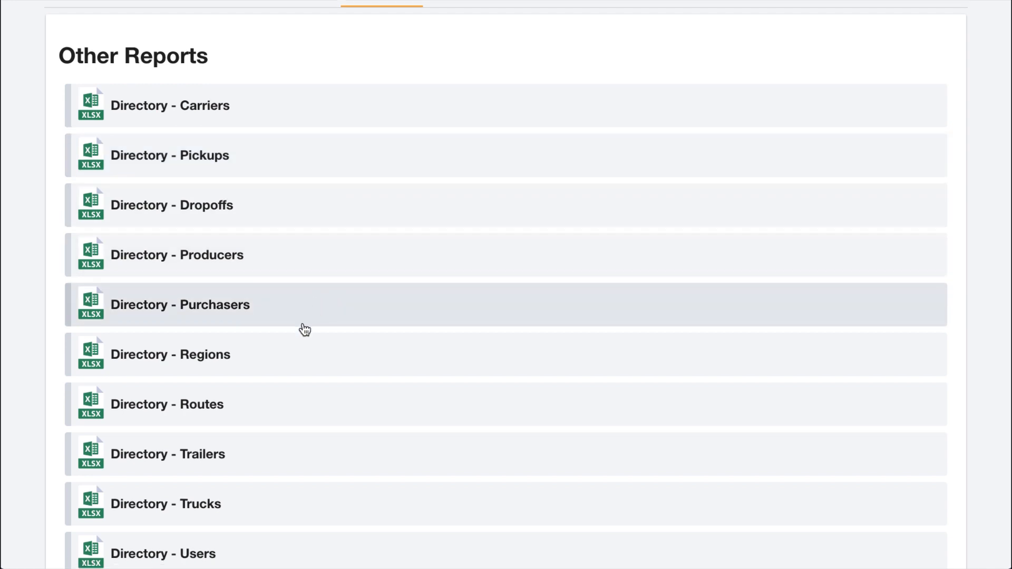
scroll(down, 3)
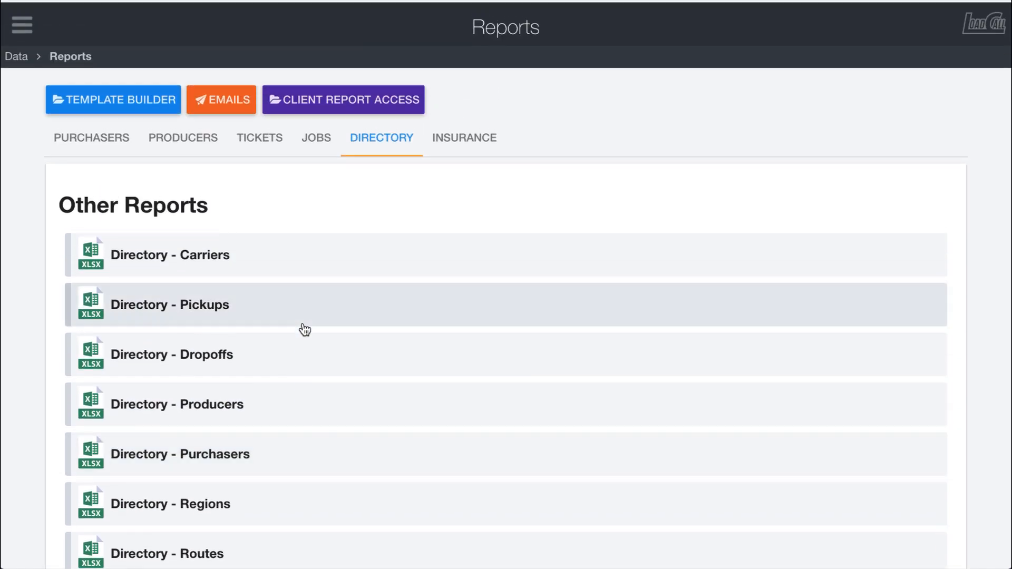
- Show the Insurance reports with Active Drivers, Trucks and Trailers downloads
click(463, 138)
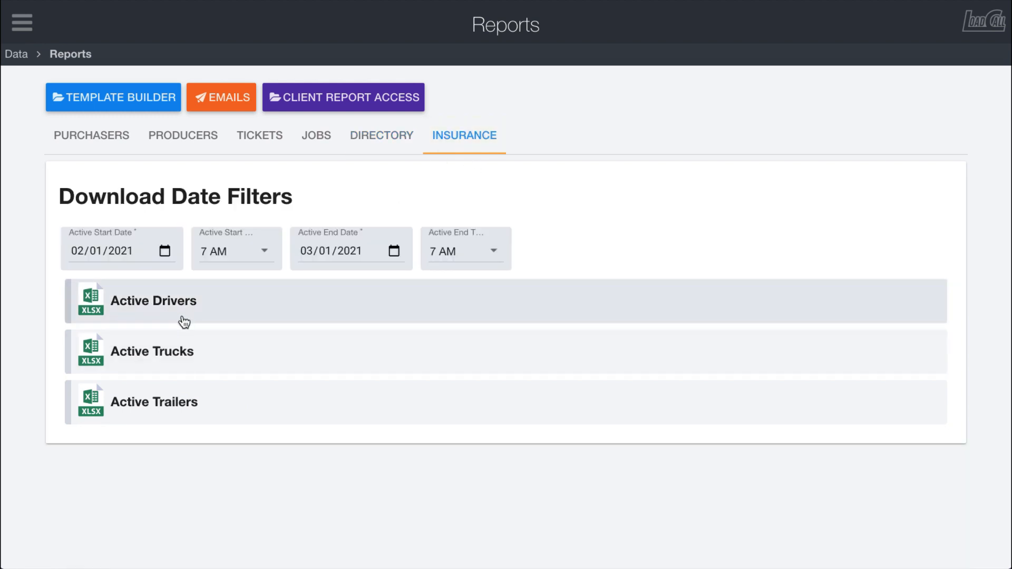
mouse_move(226, 395)
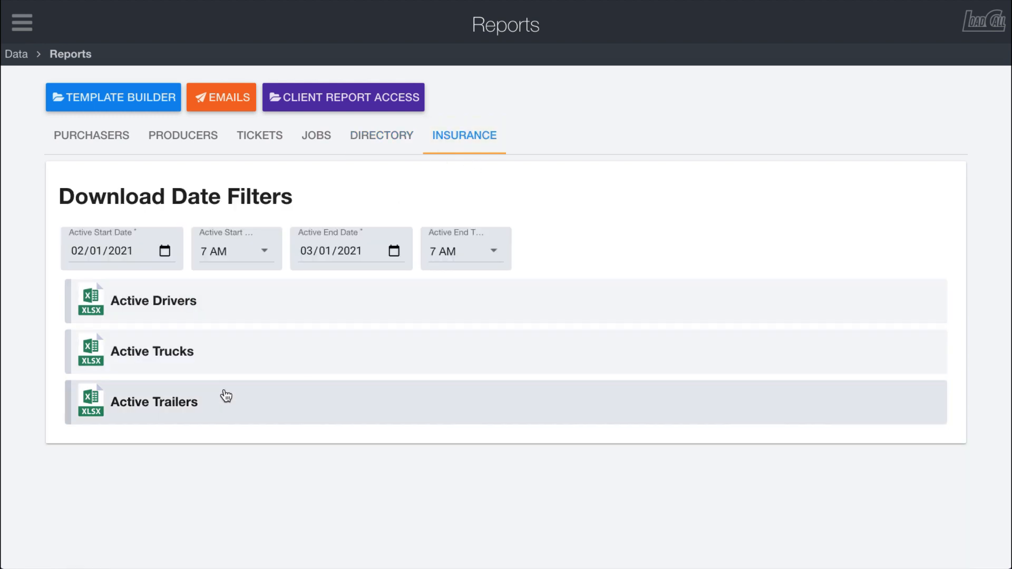
mouse_move(228, 353)
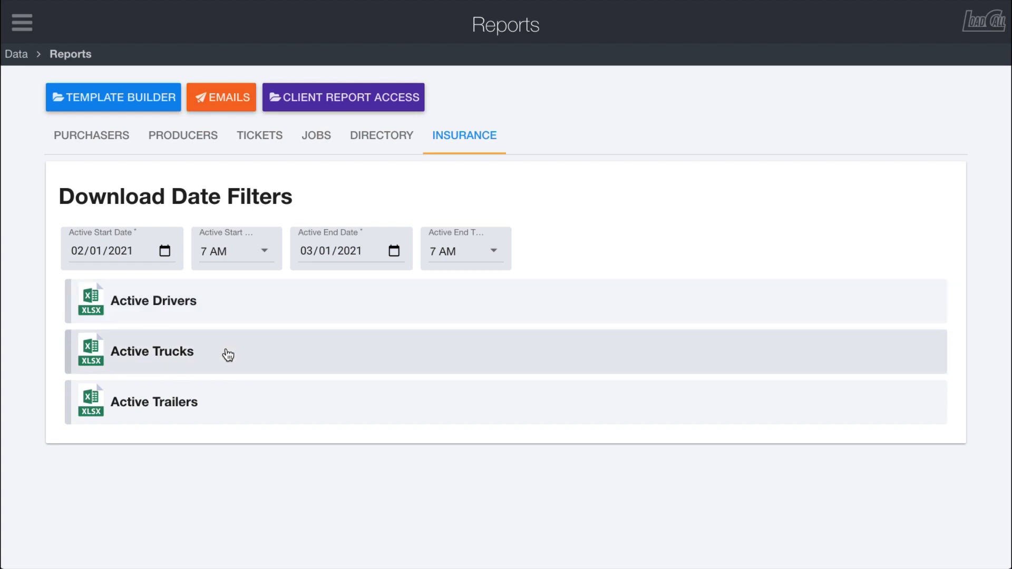
mouse_move(227, 261)
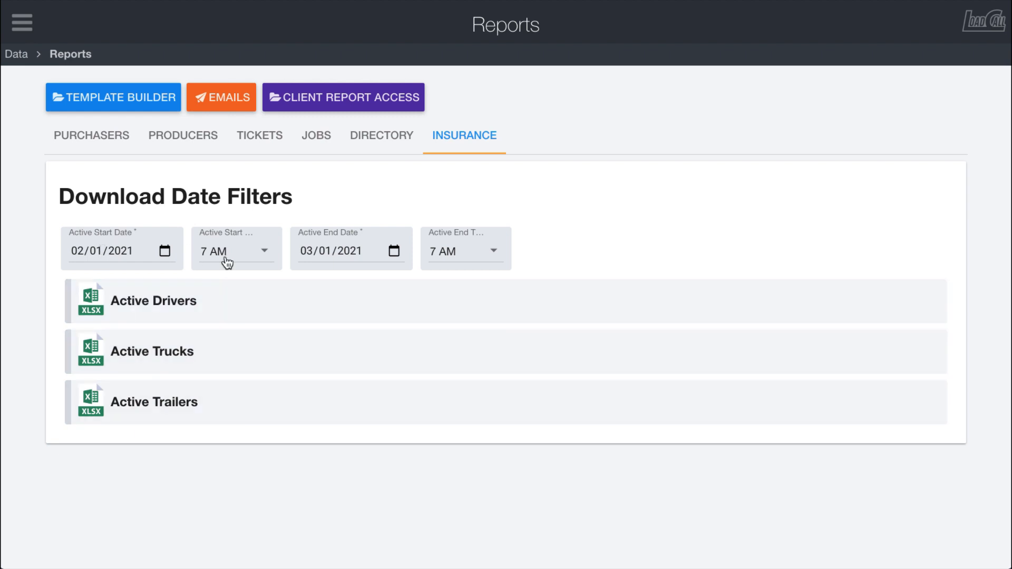
mouse_move(241, 315)
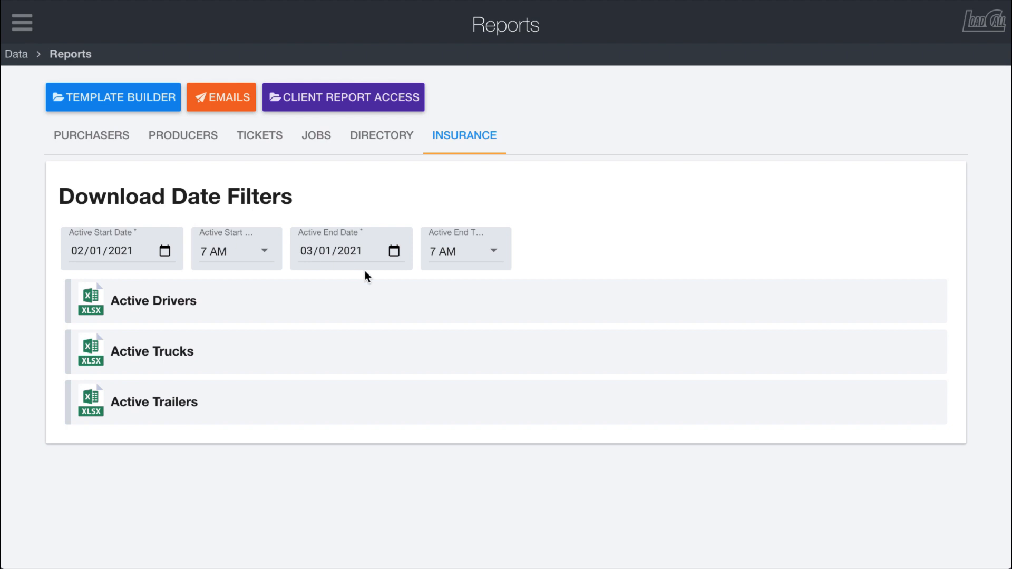
mouse_move(267, 312)
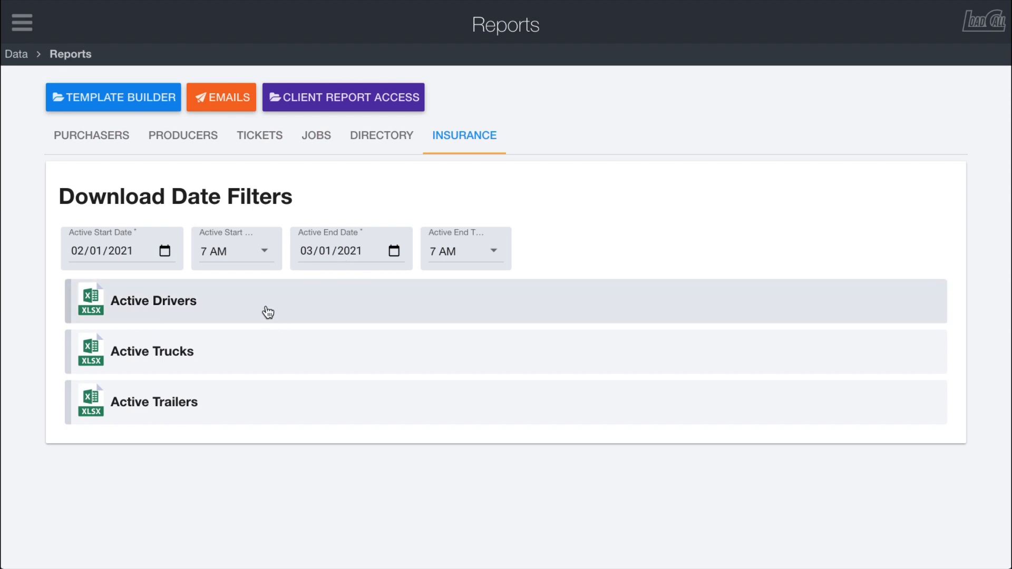
mouse_move(247, 309)
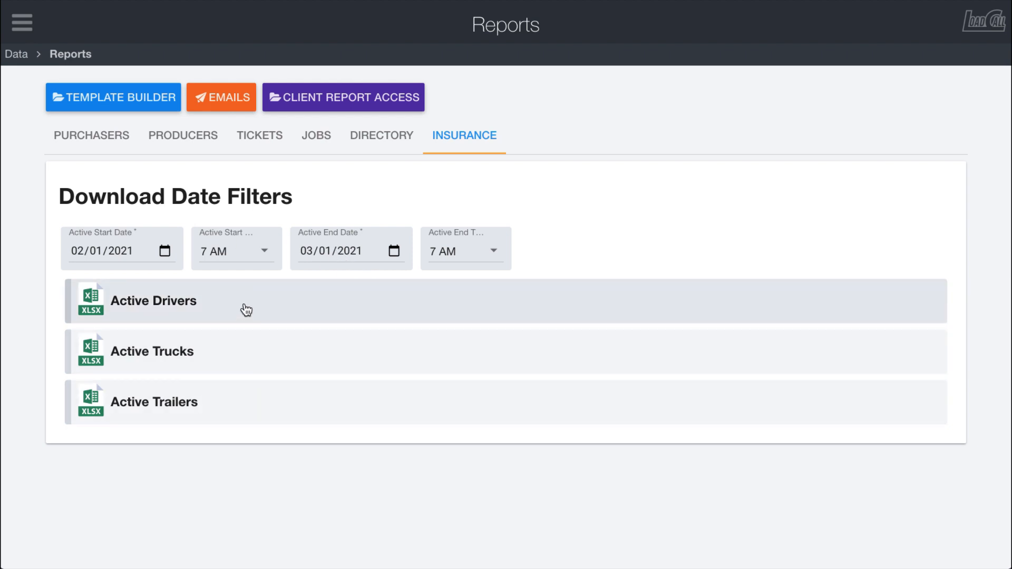
mouse_move(231, 357)
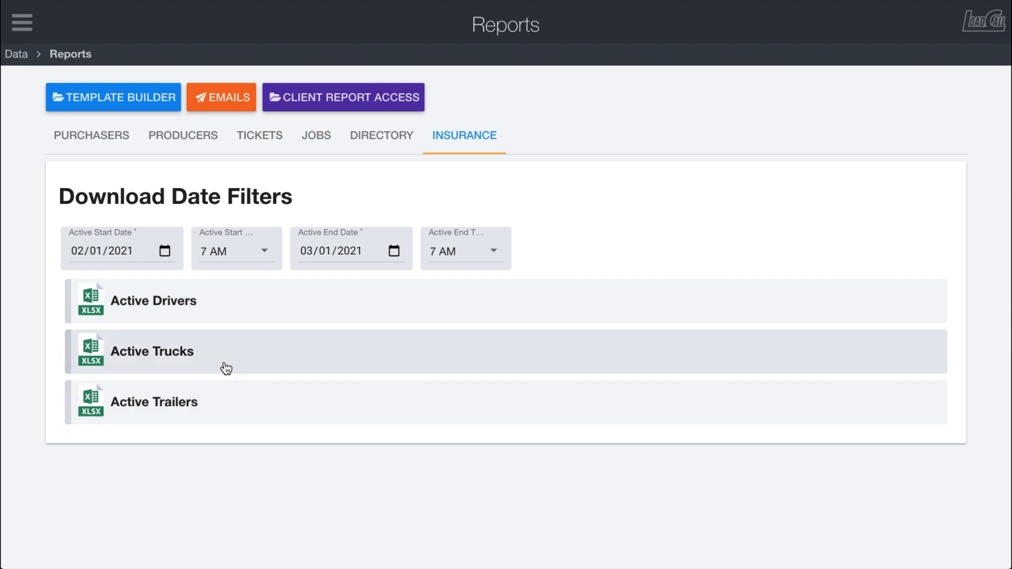
mouse_move(231, 356)
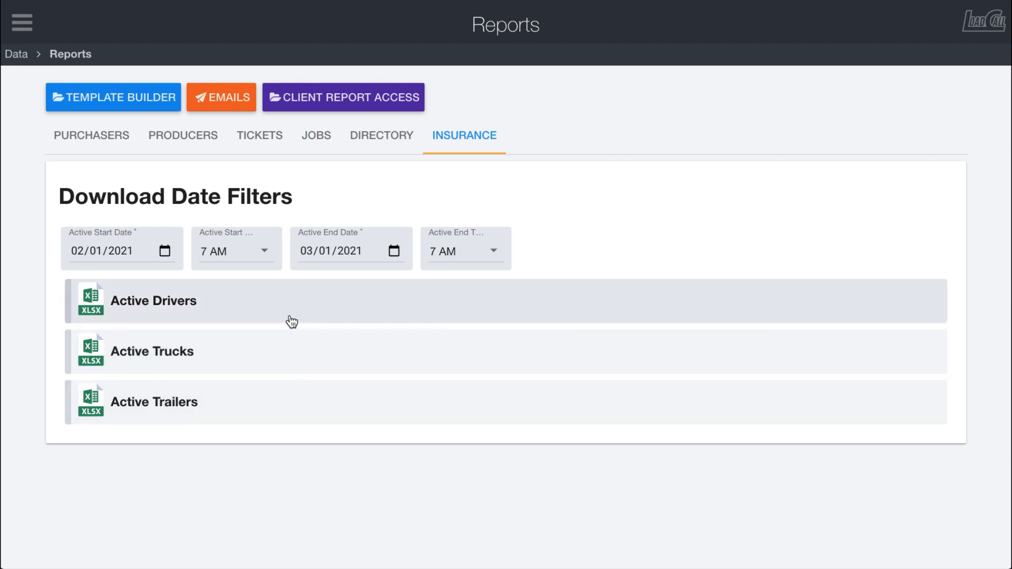
- Go back to the Tickets reports with their 02/01/2021 to 03/01/2021 filters
click(259, 136)
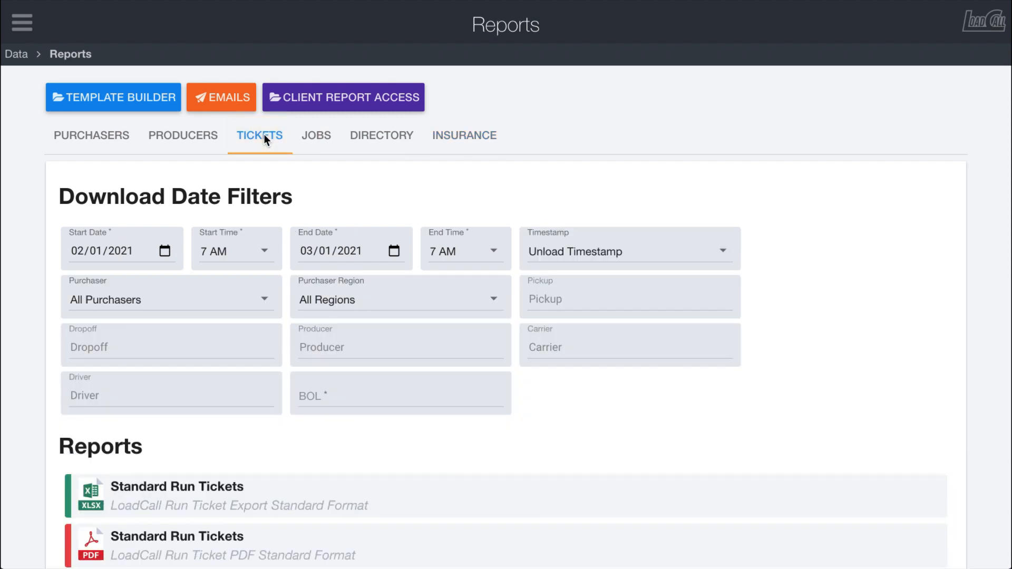
mouse_move(358, 159)
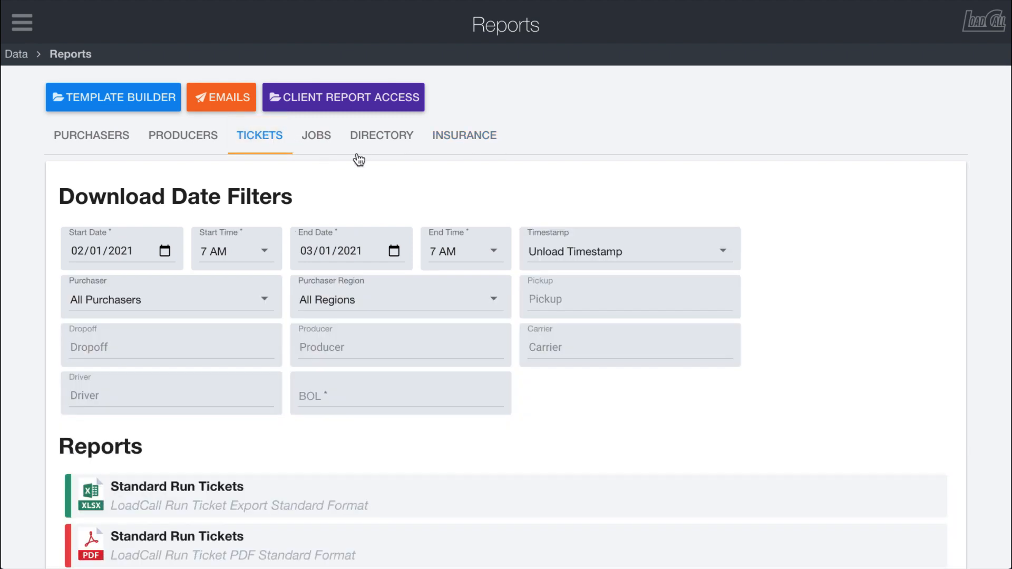
mouse_move(118, 107)
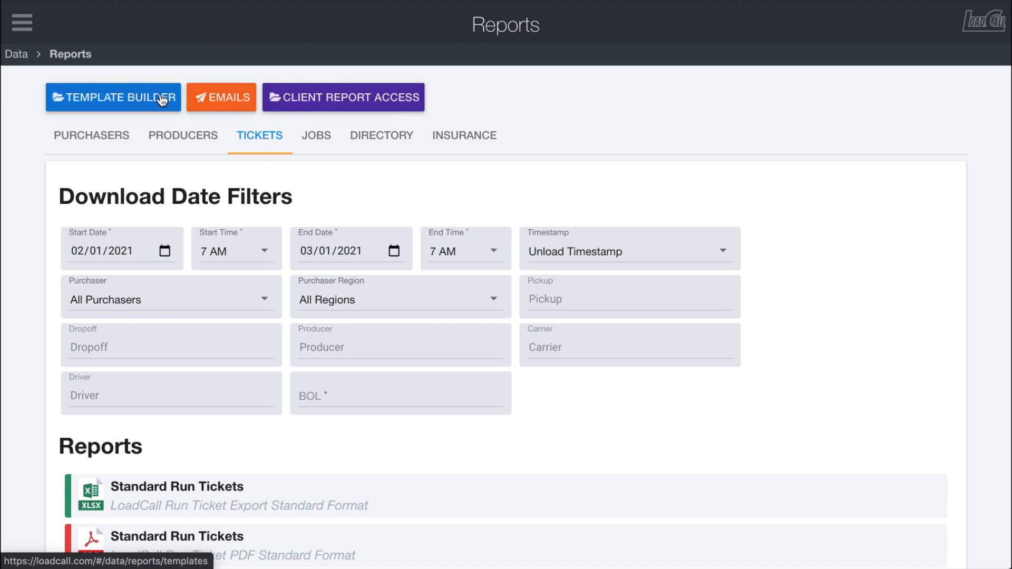
mouse_move(190, 338)
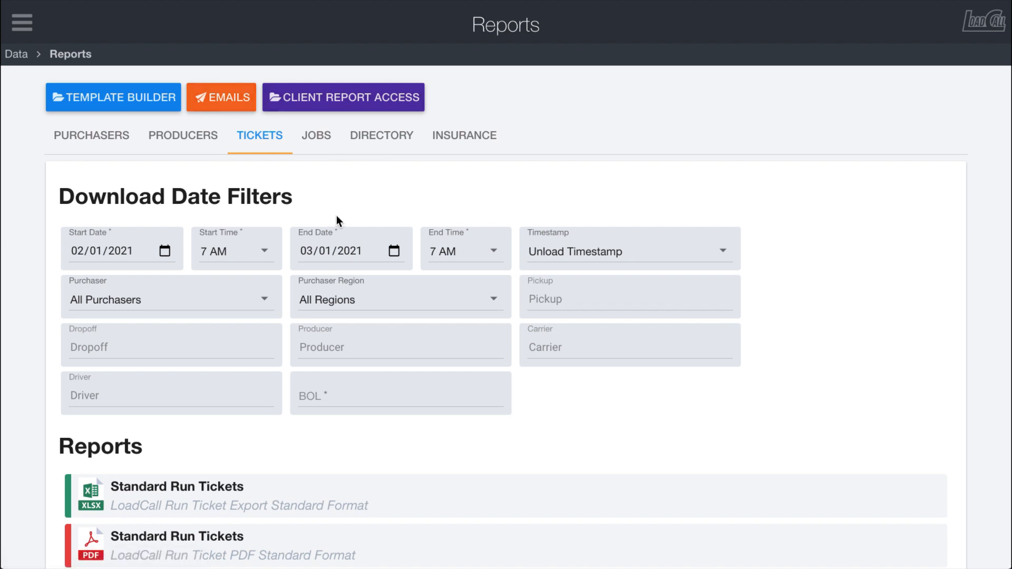
mouse_move(327, 179)
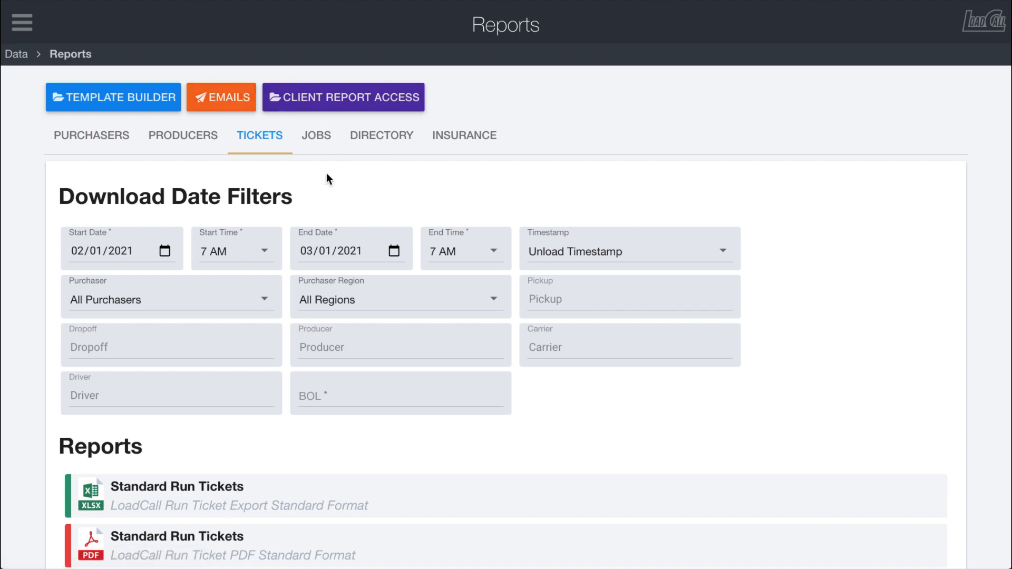